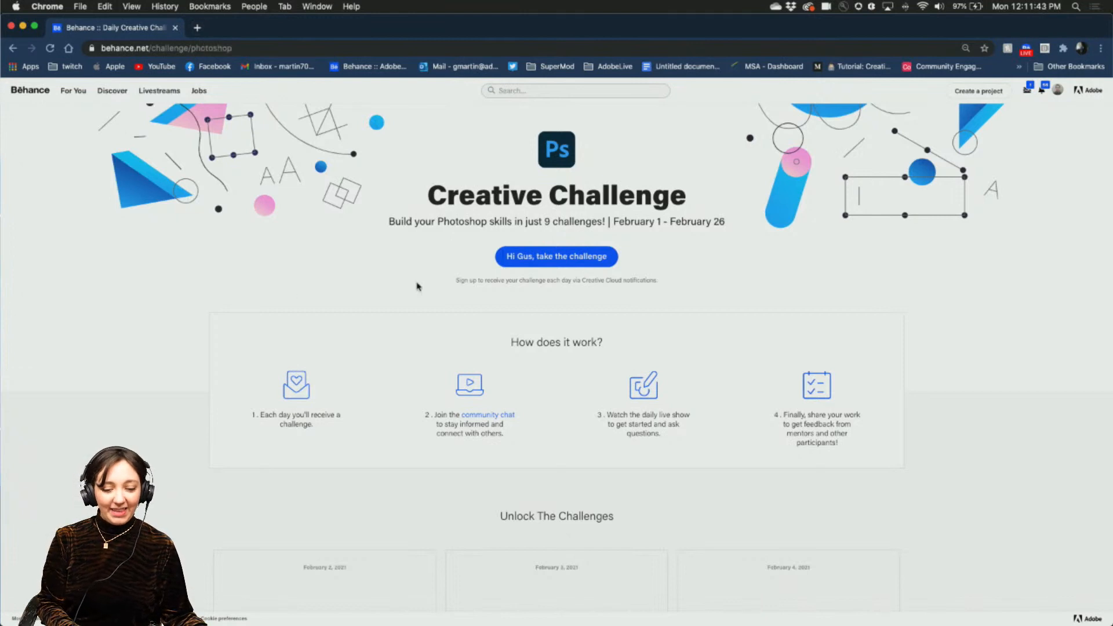
- Scroll through the Behance challenge page, then switch over to Photoshop's blank Untitled-1 canvas
{"action": "scroll", "scroll_direction": "down", "scroll_amount": 3}
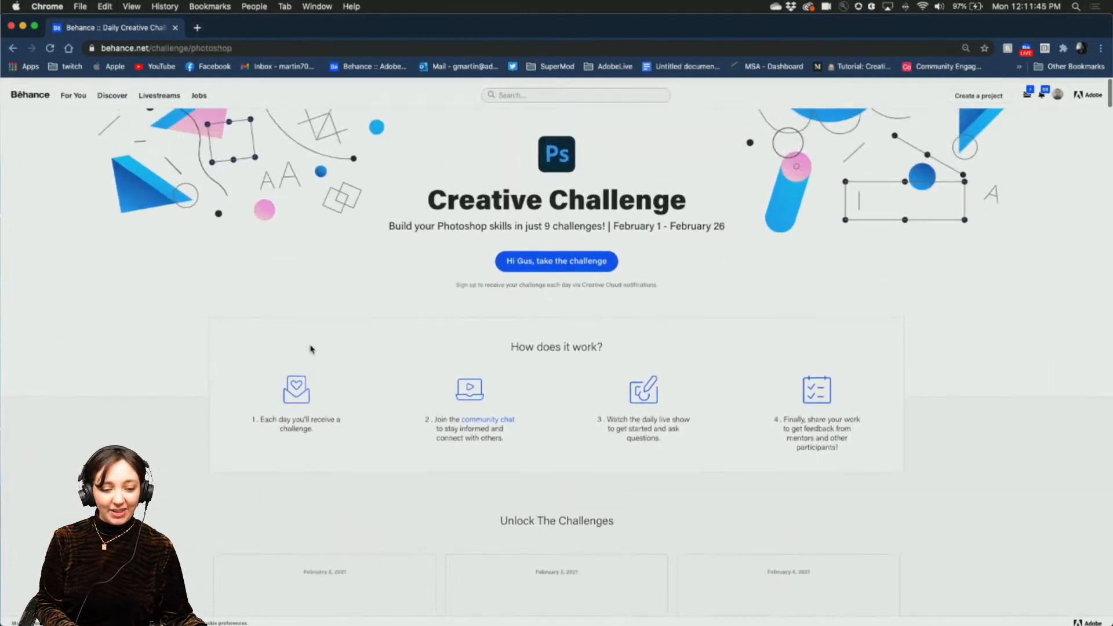
{"action": "scroll", "scroll_direction": "down", "scroll_amount": 3}
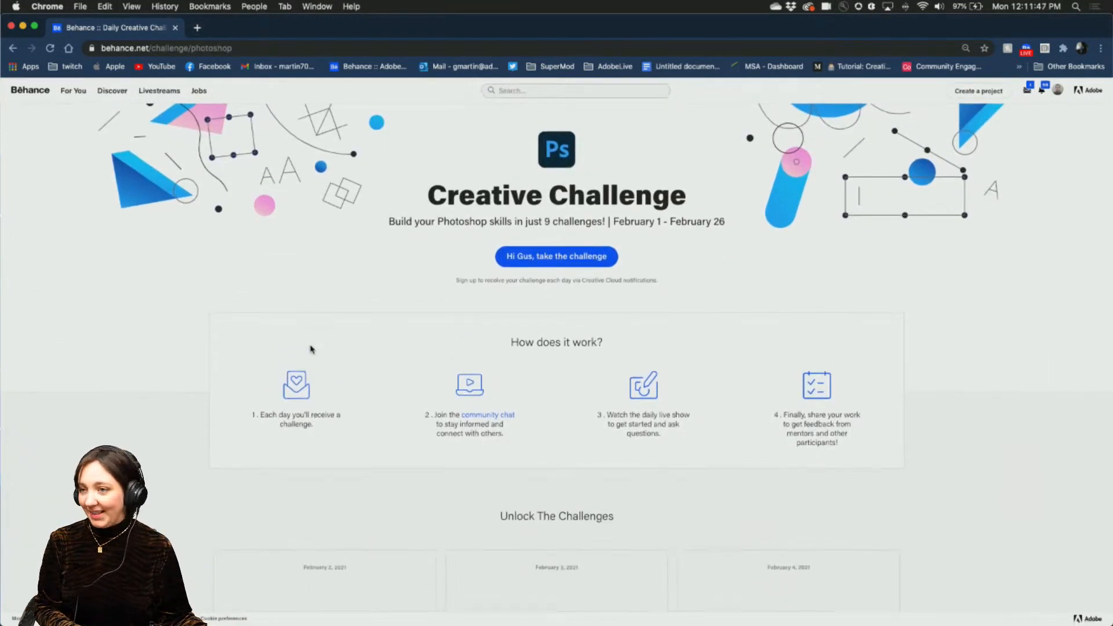
{"action": "scroll", "scroll_direction": "down", "scroll_amount": 3}
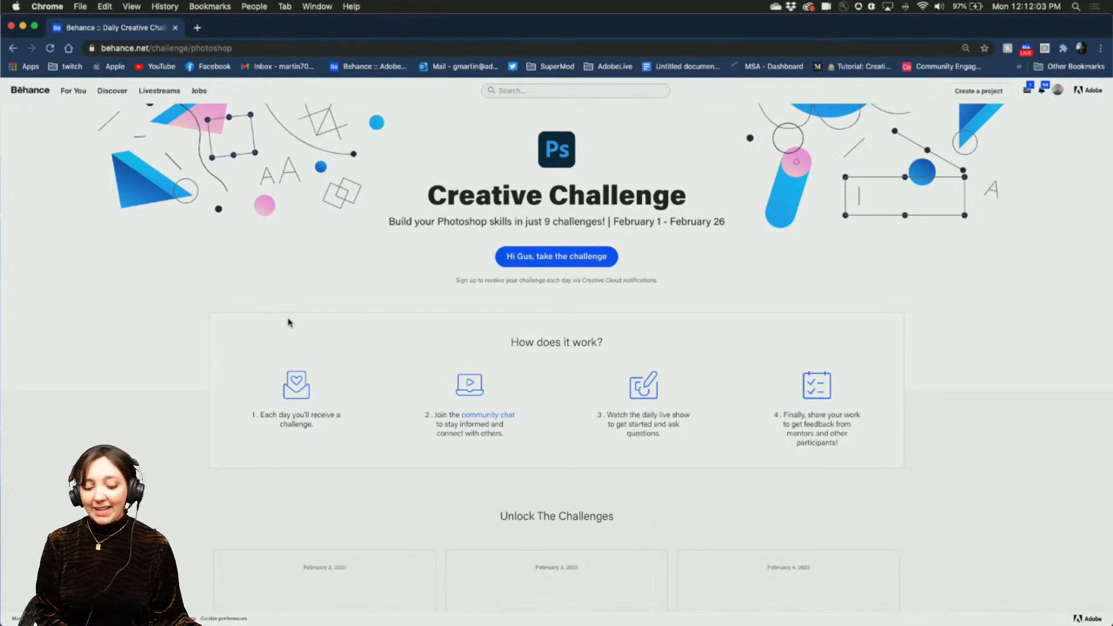
{"action": "scroll", "scroll_direction": "down", "scroll_amount": 3}
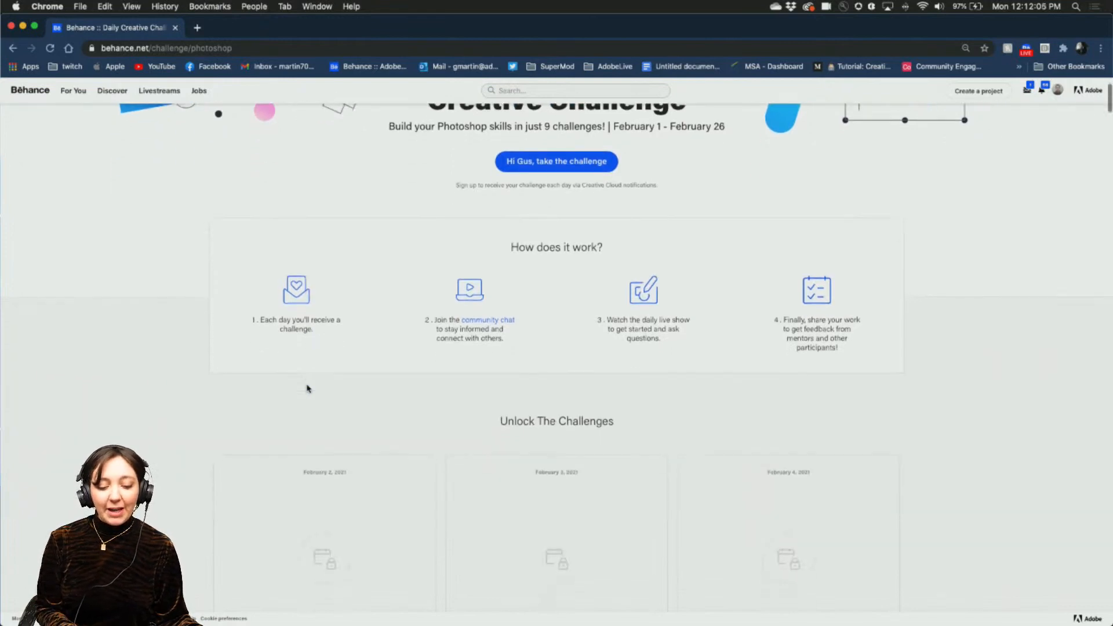
{"action": "scroll", "scroll_direction": "down", "scroll_amount": 3}
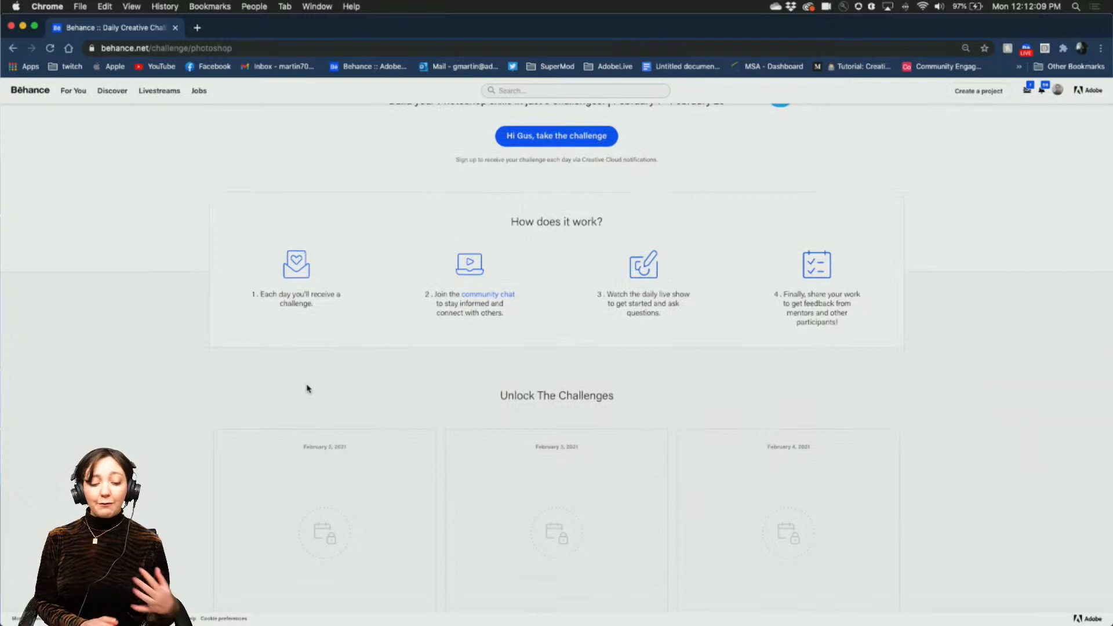
{"action": "scroll", "scroll_direction": "down", "scroll_amount": 3}
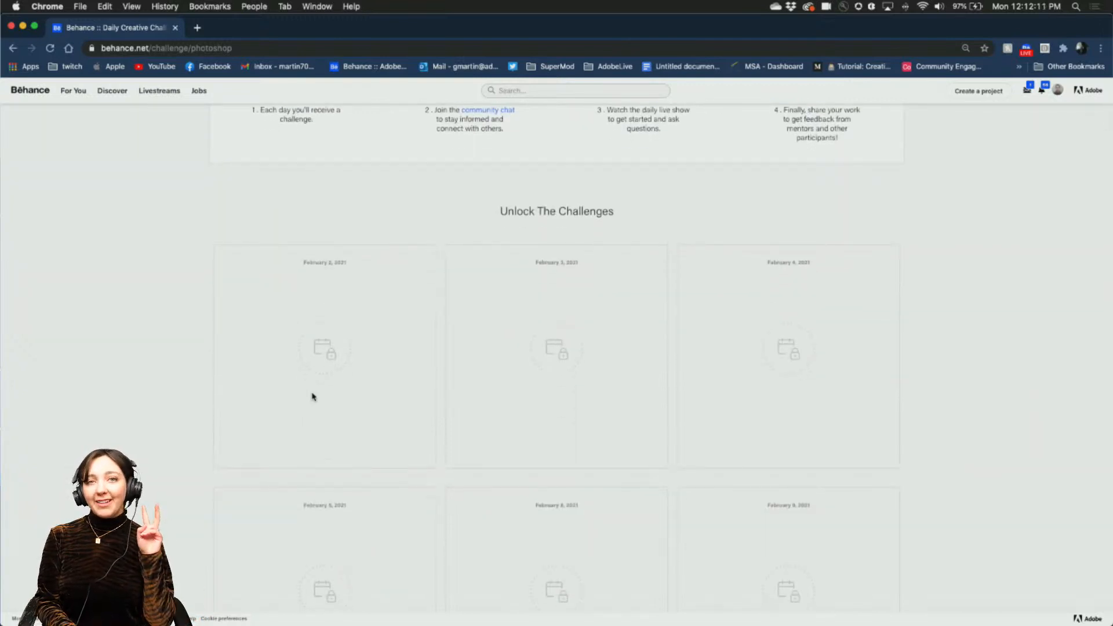
{"action": "mouse_move", "coordinate": [305, 396]}
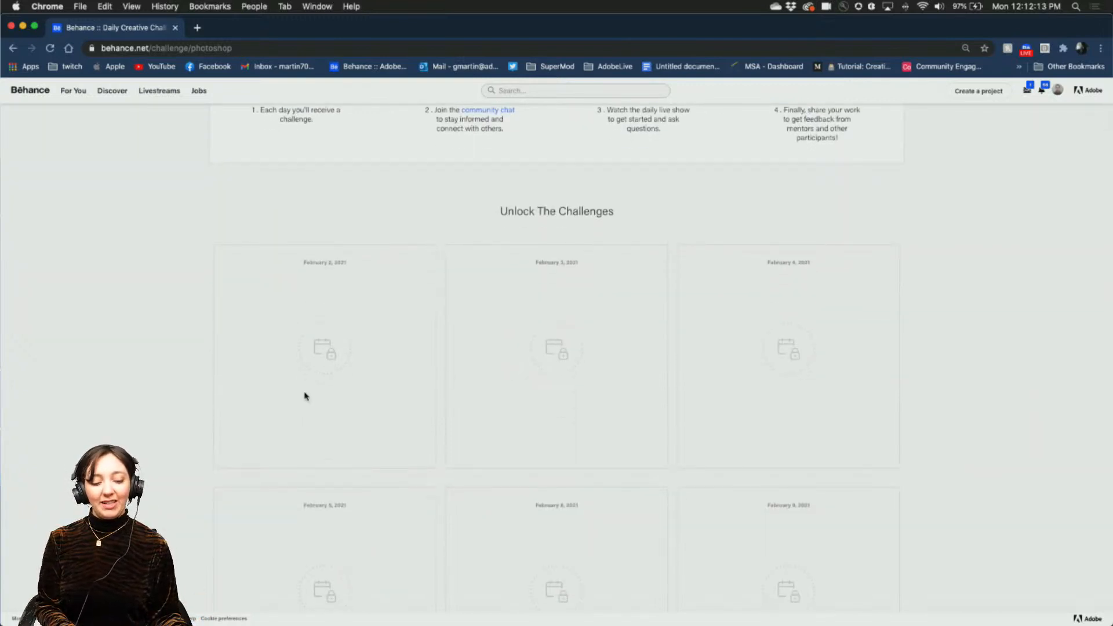
{"action": "scroll", "scroll_direction": "down", "scroll_amount": 3}
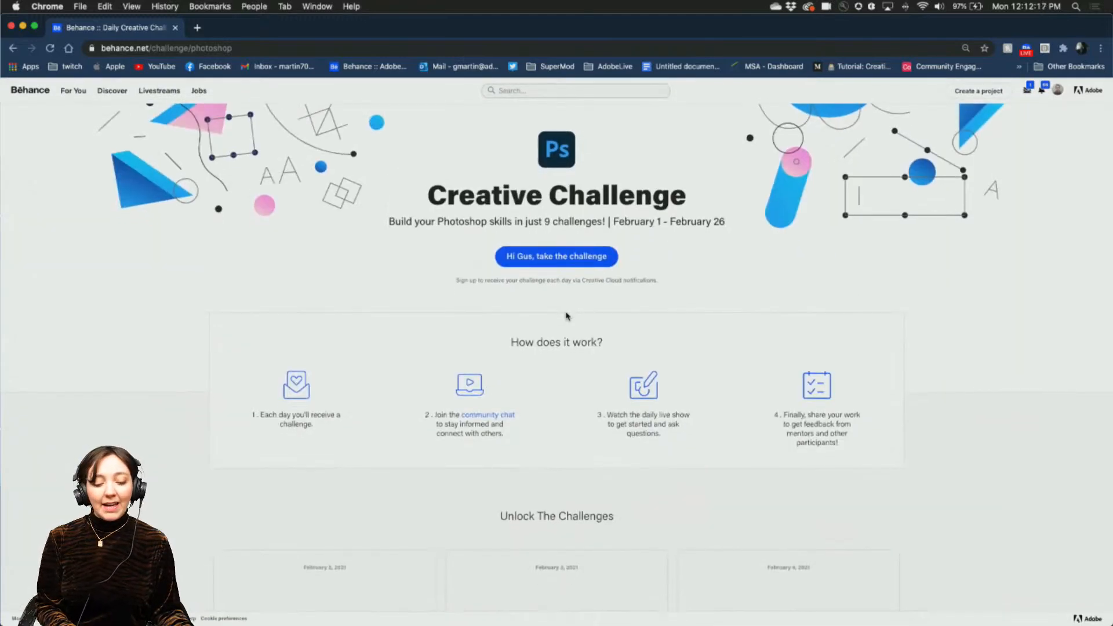
{"action": "mouse_move", "coordinate": [561, 393]}
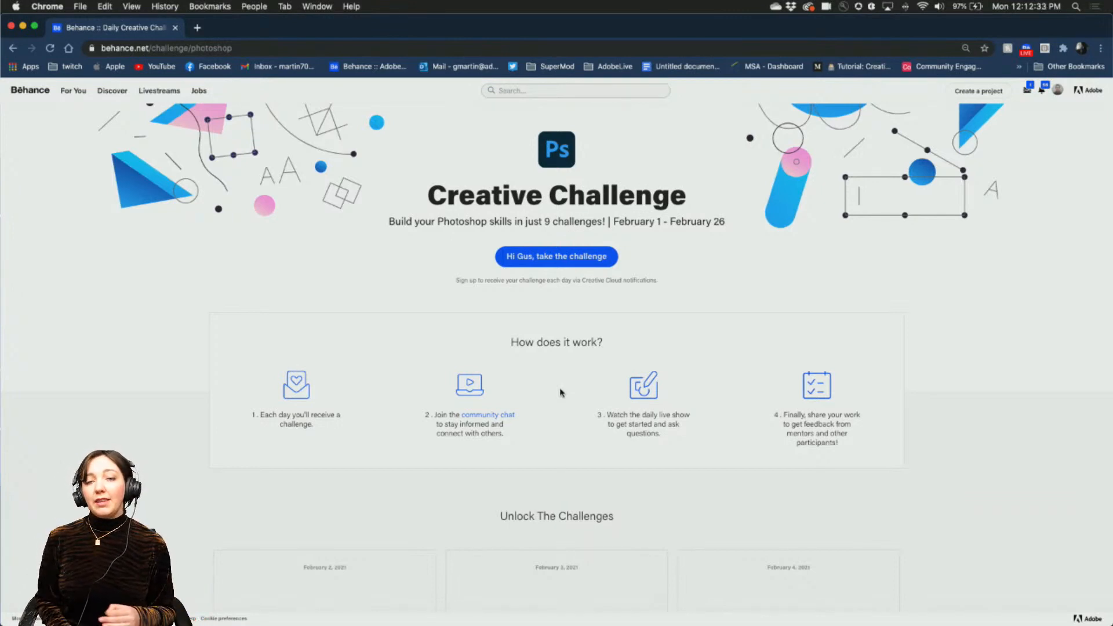
{"action": "mouse_move", "coordinate": [545, 445]}
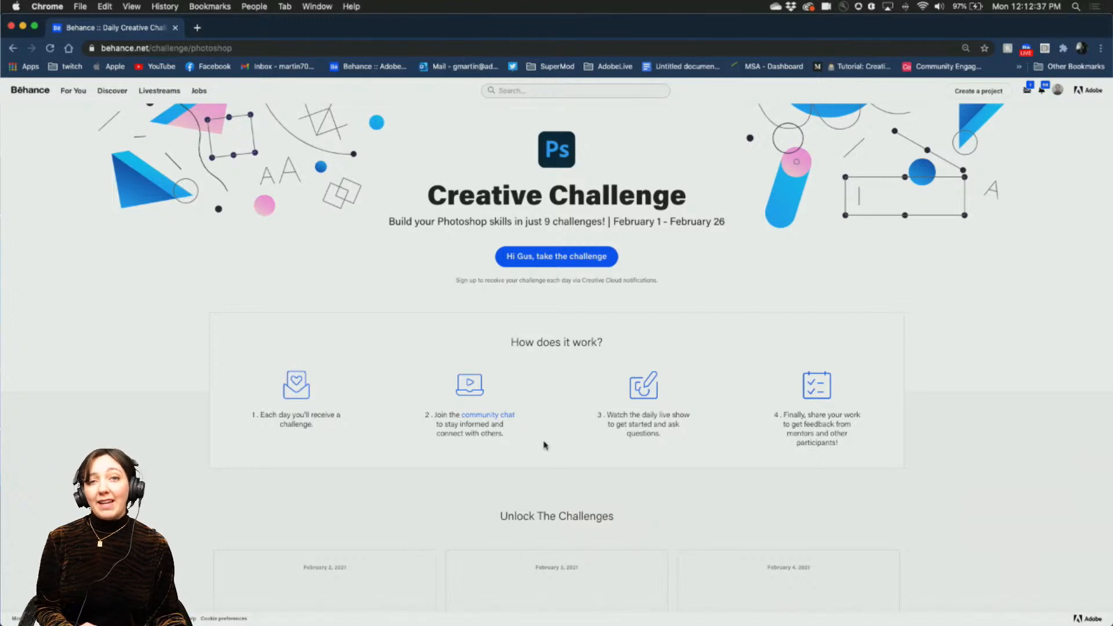
{"action": "mouse_move", "coordinate": [599, 397]}
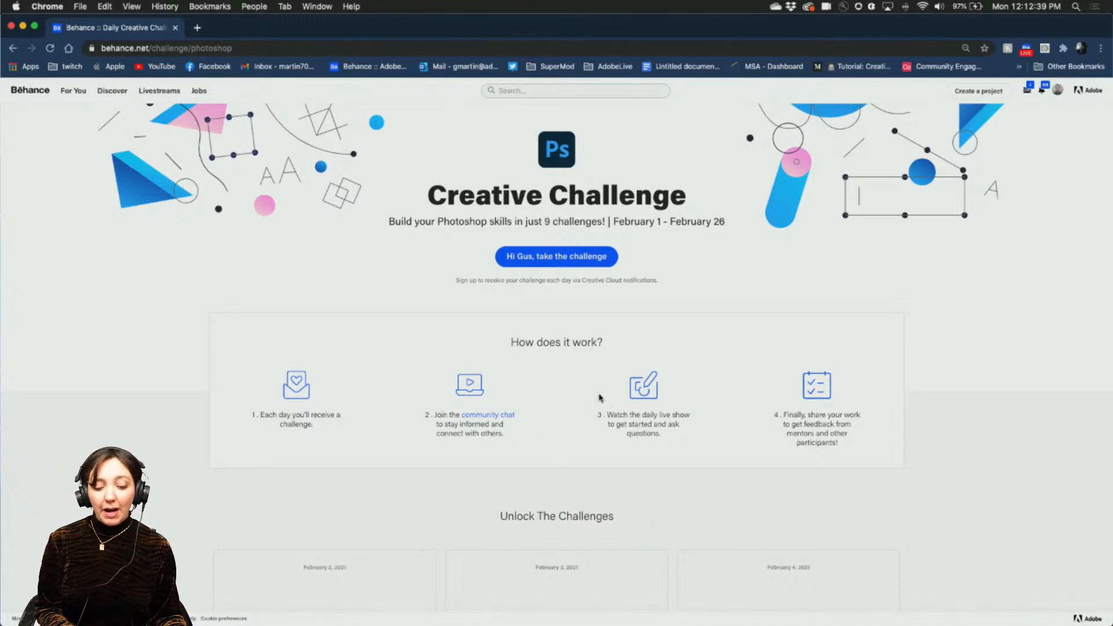
{"action": "mouse_move", "coordinate": [656, 434]}
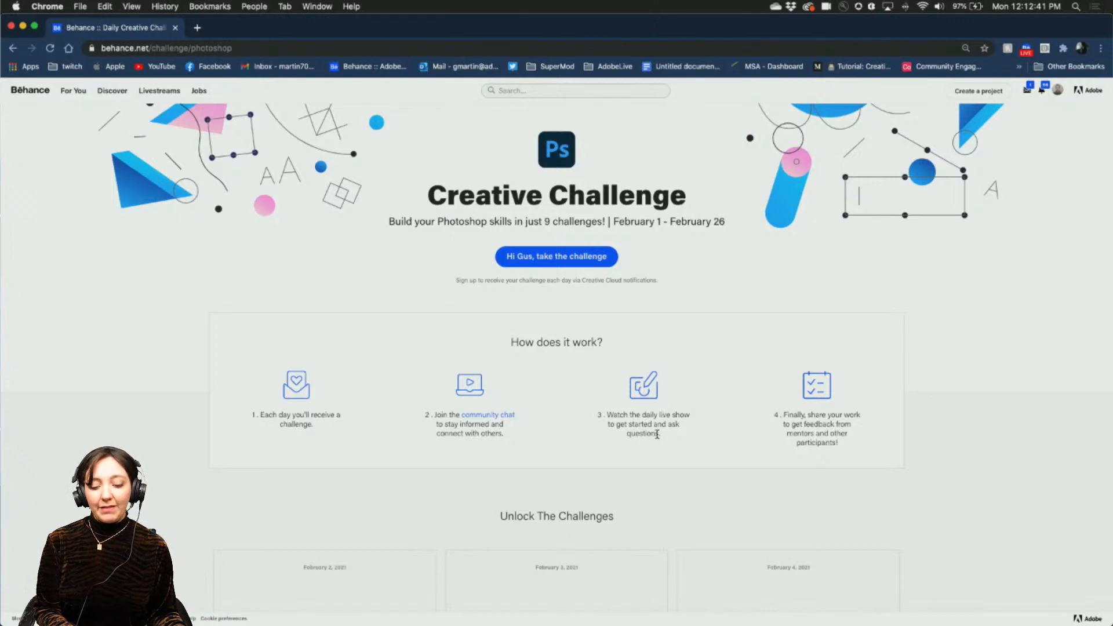
{"action": "mouse_move", "coordinate": [827, 422]}
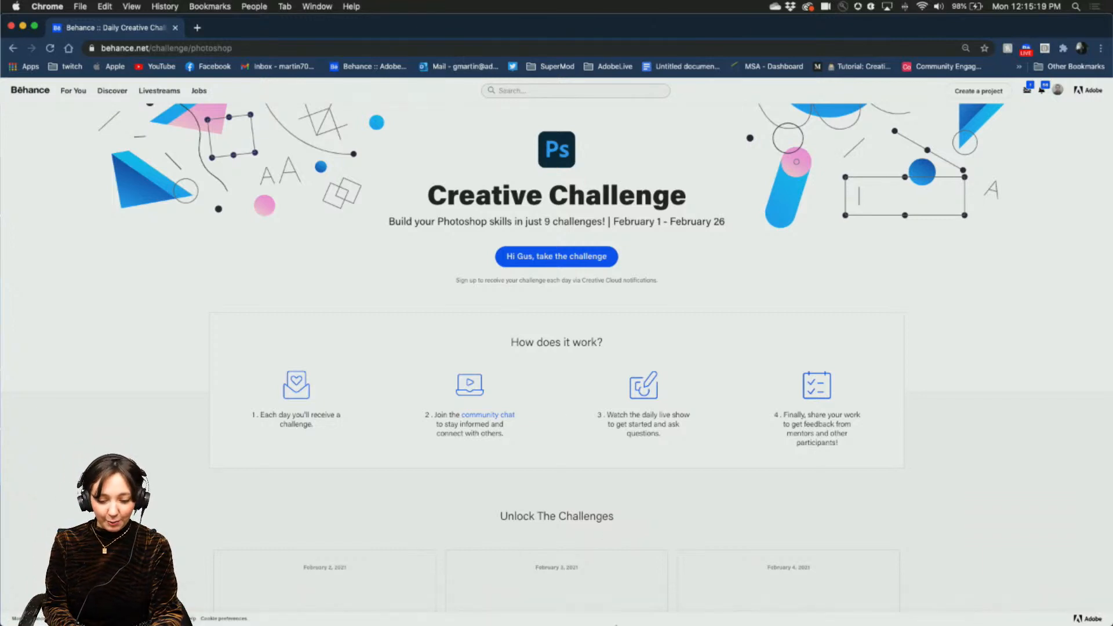
{"action": "left_click", "coordinate": [885, 611]}
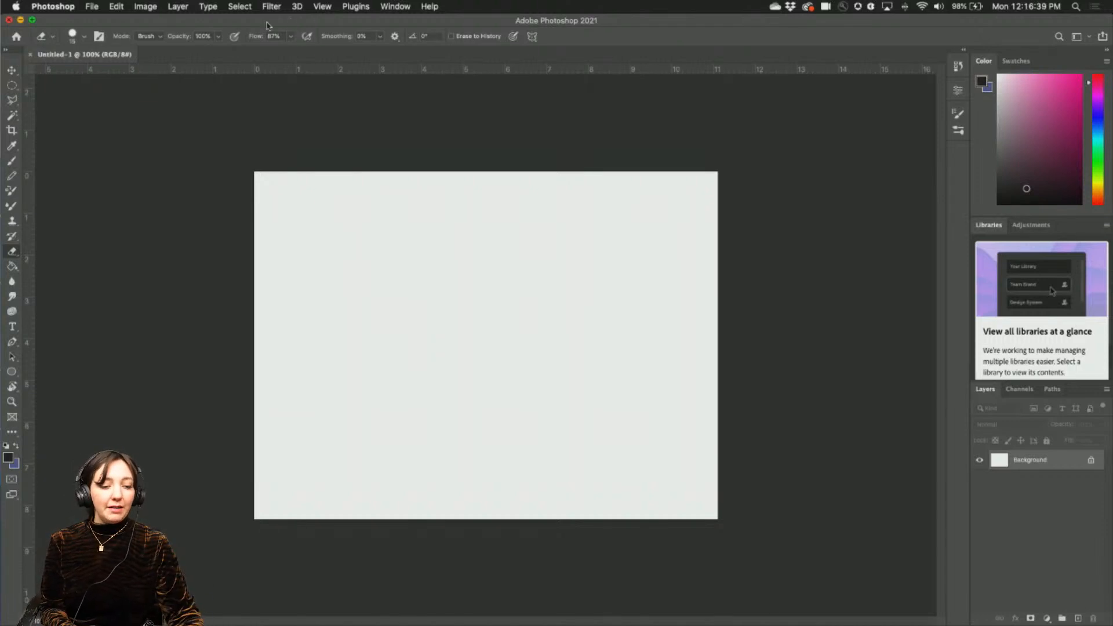
- Start a new 800 by 600 px document and set its resolution to 300 pixels per inch
{"action": "left_click", "coordinate": [90, 7]}
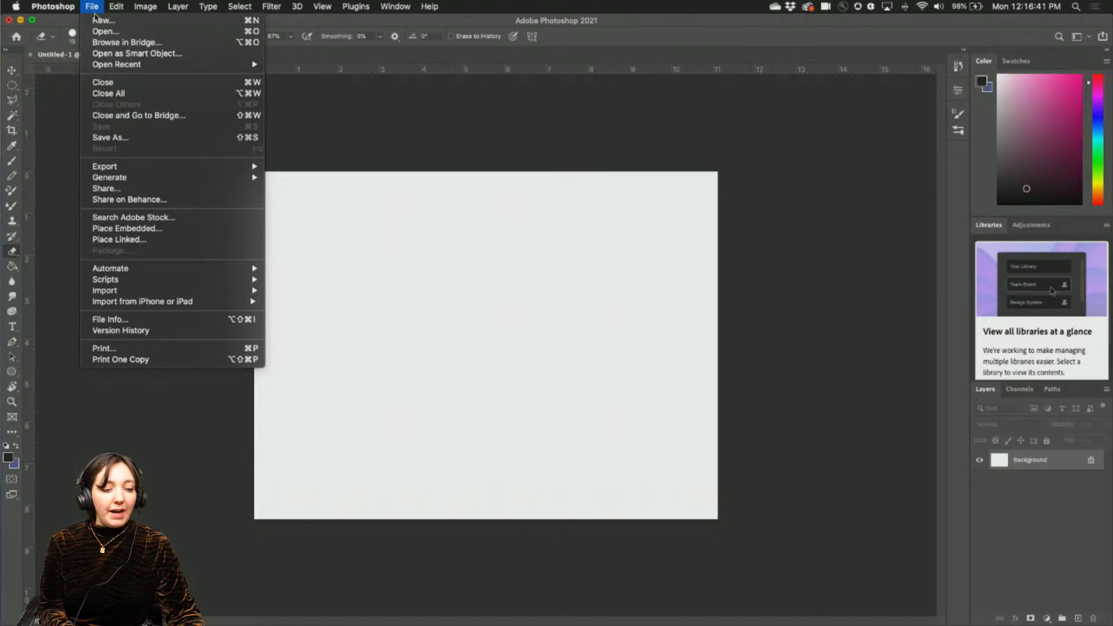
{"action": "left_click", "coordinate": [104, 19]}
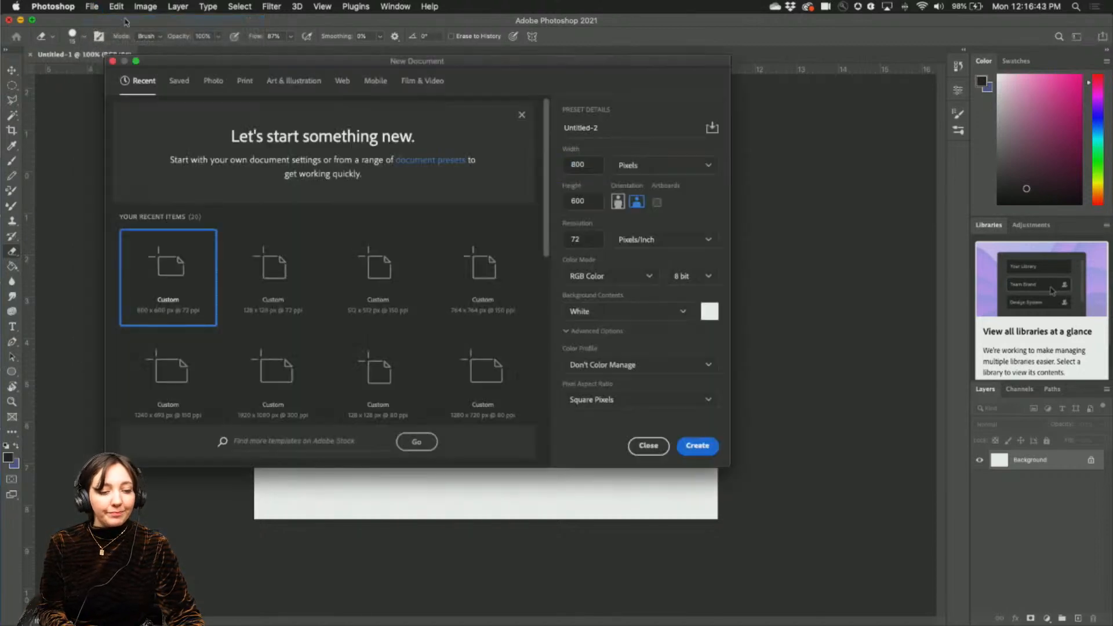
{"action": "left_click_drag", "start_coordinate": [416, 60], "coordinate": [386, 97]}
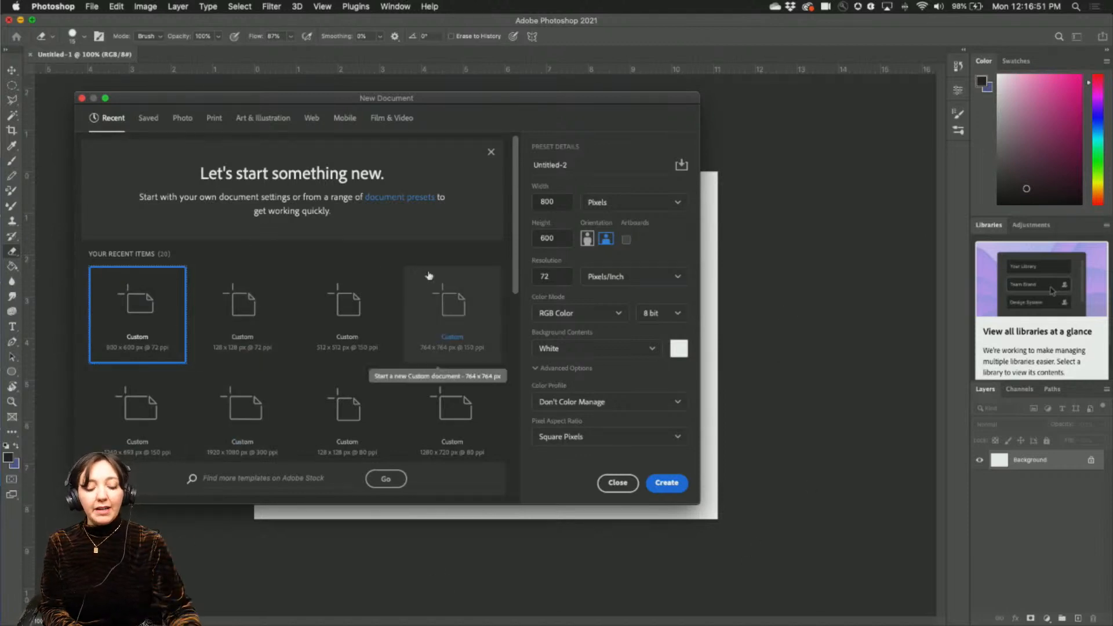
{"action": "mouse_move", "coordinate": [477, 232]}
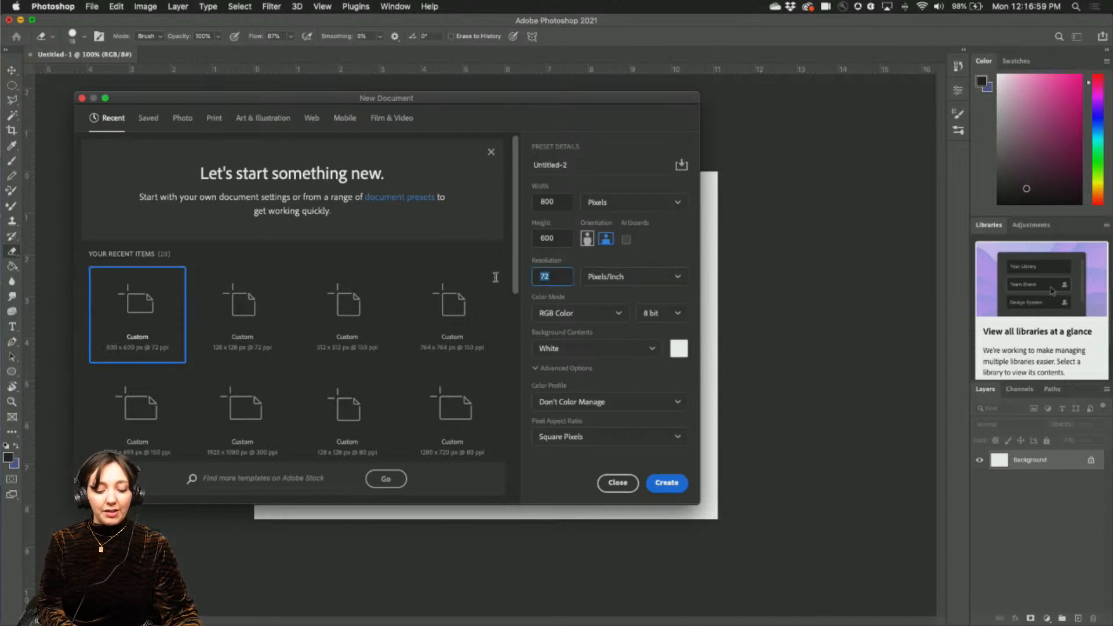
{"action": "type", "text": "3"}
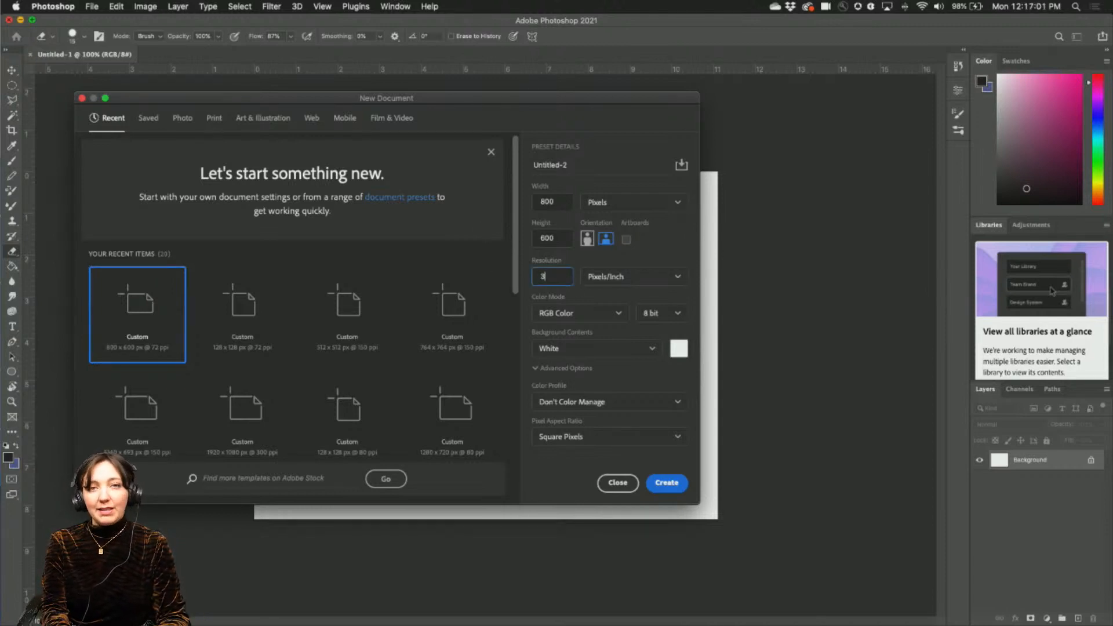
{"action": "type", "text": "00"}
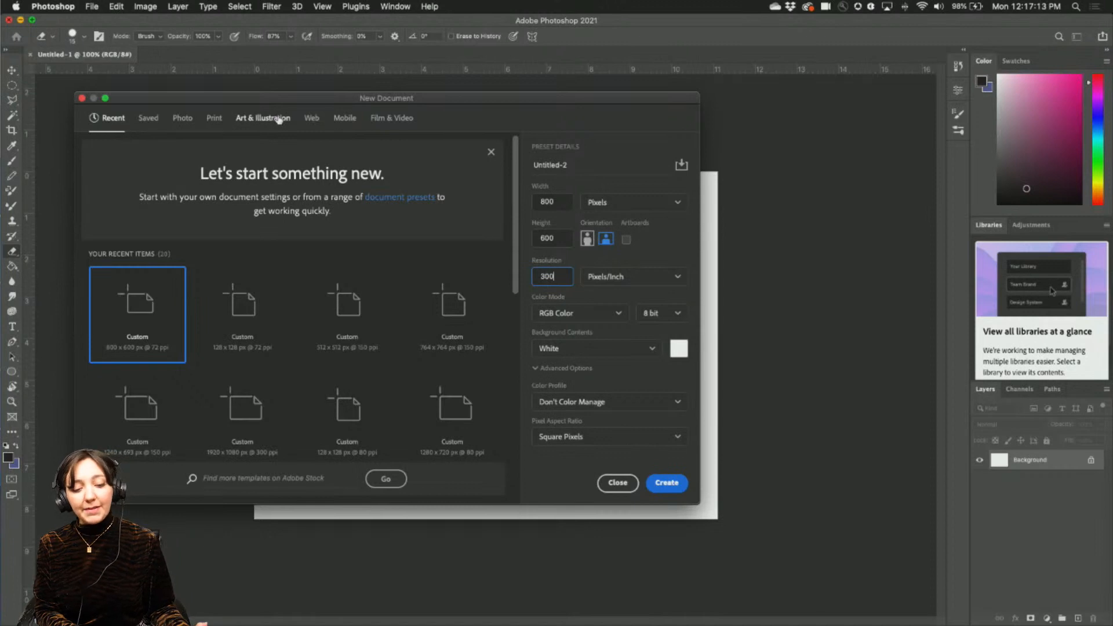
{"action": "mouse_move", "coordinate": [312, 119]}
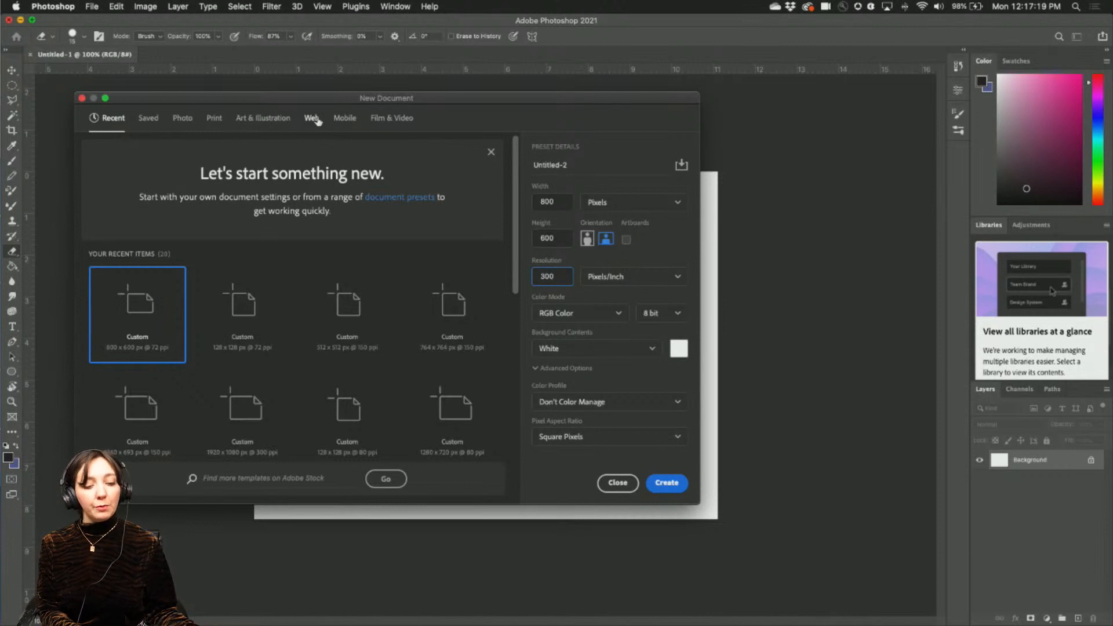
{"action": "left_click", "coordinate": [213, 119]}
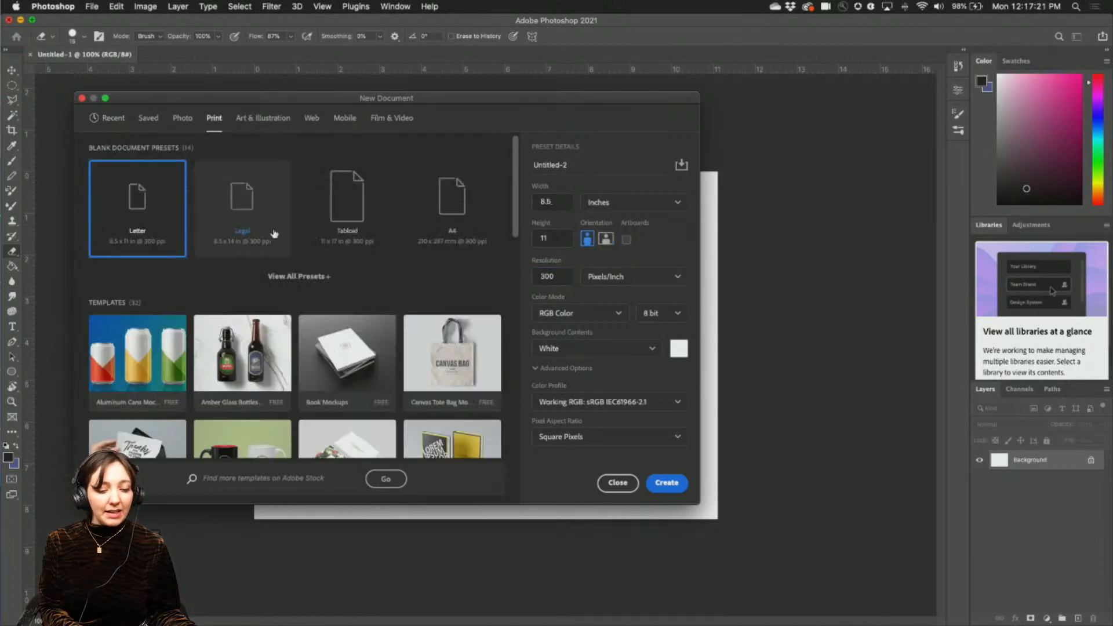
{"action": "scroll", "scroll_direction": "down", "scroll_amount": 3}
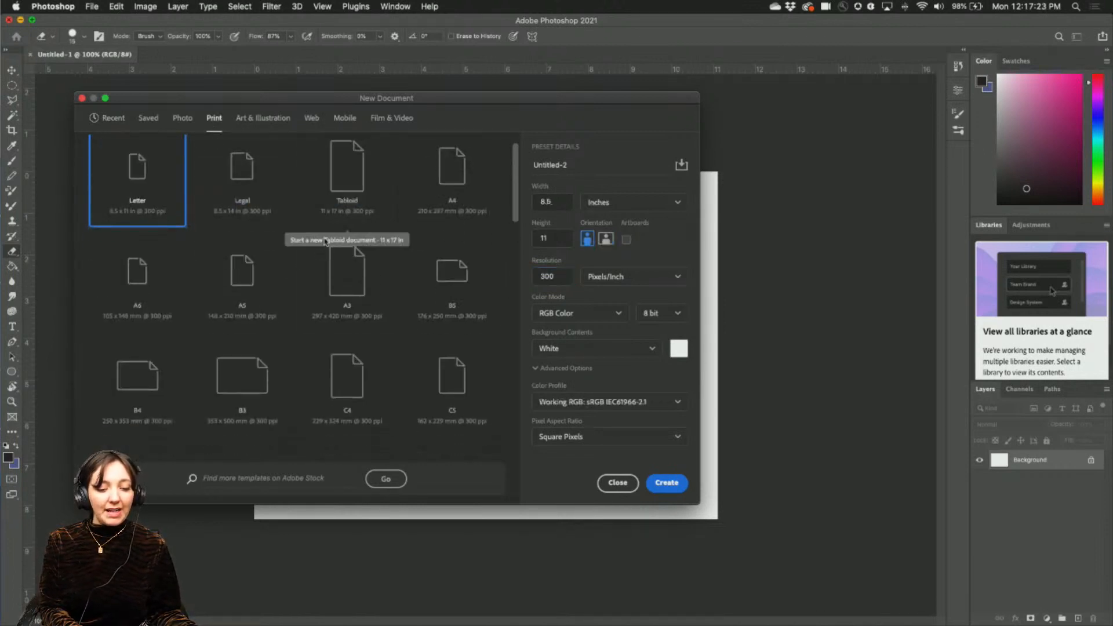
{"action": "mouse_move", "coordinate": [346, 288]}
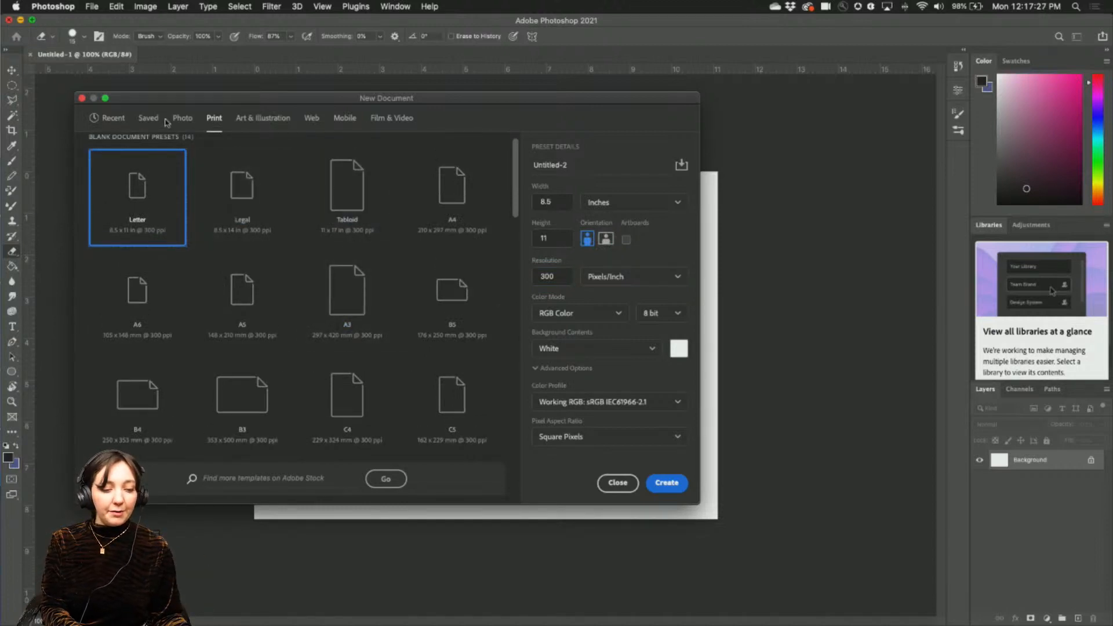
{"action": "left_click", "coordinate": [605, 238]}
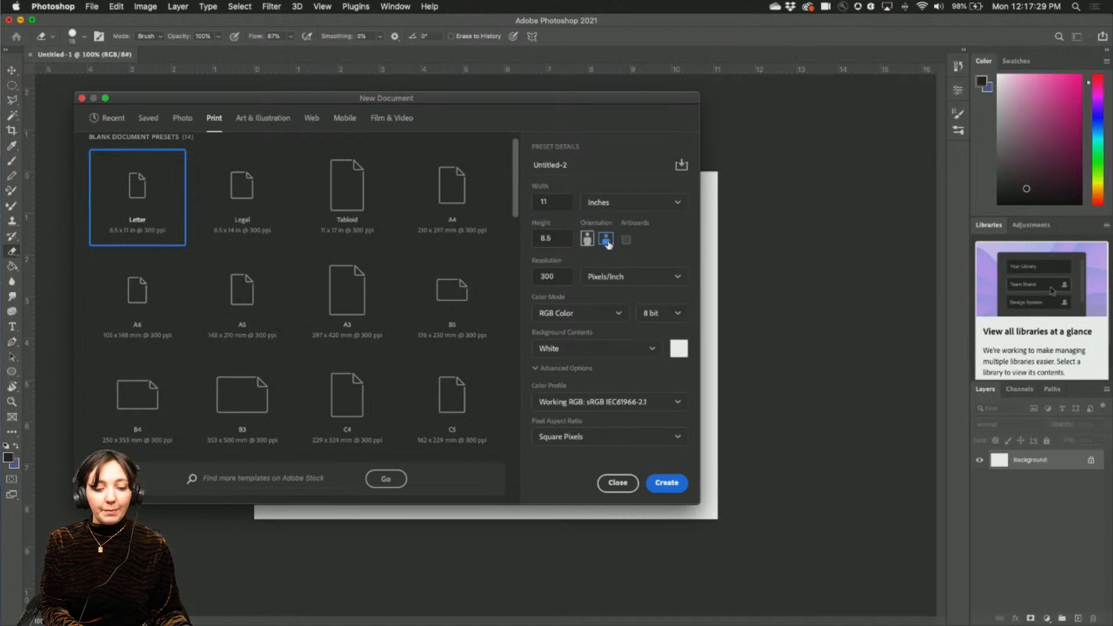
{"action": "left_click", "coordinate": [632, 202]}
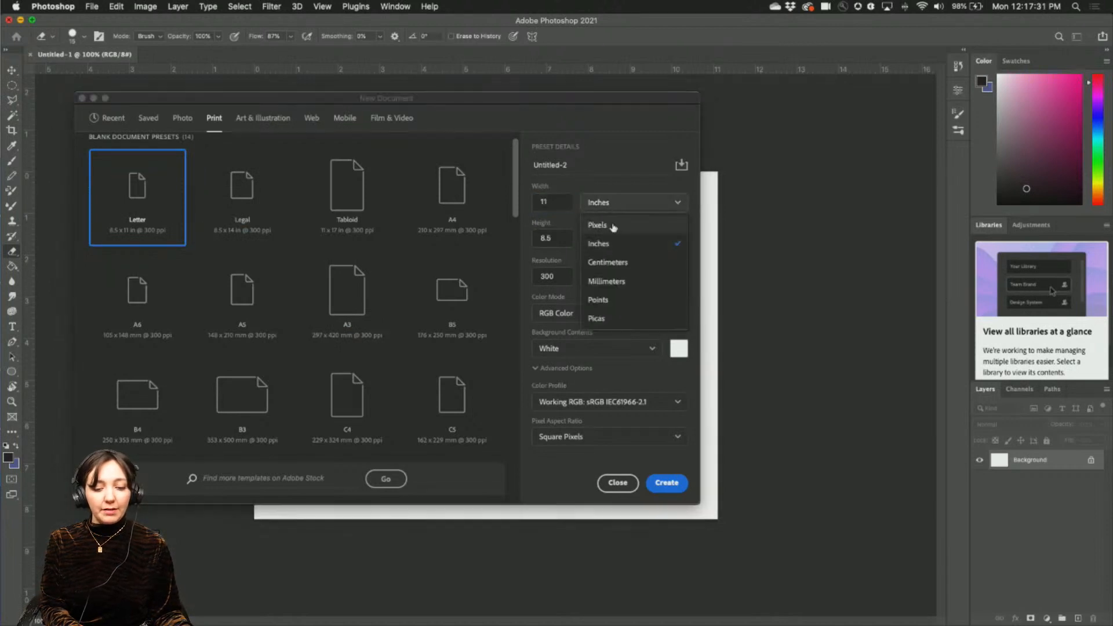
{"action": "left_click", "coordinate": [597, 225]}
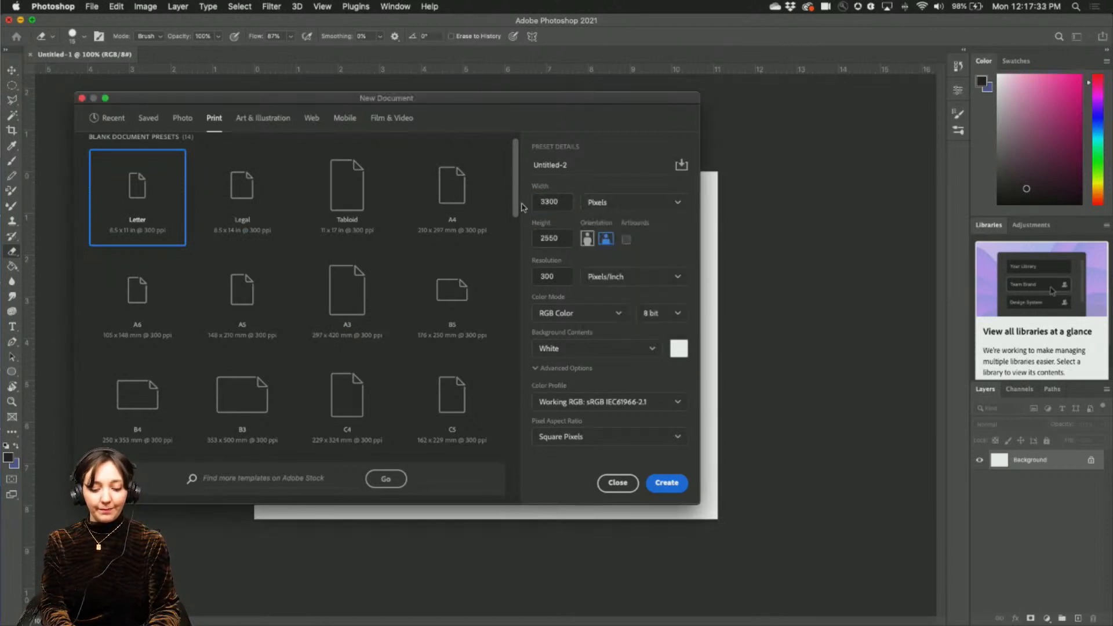
{"action": "triple_click", "coordinate": [552, 202]}
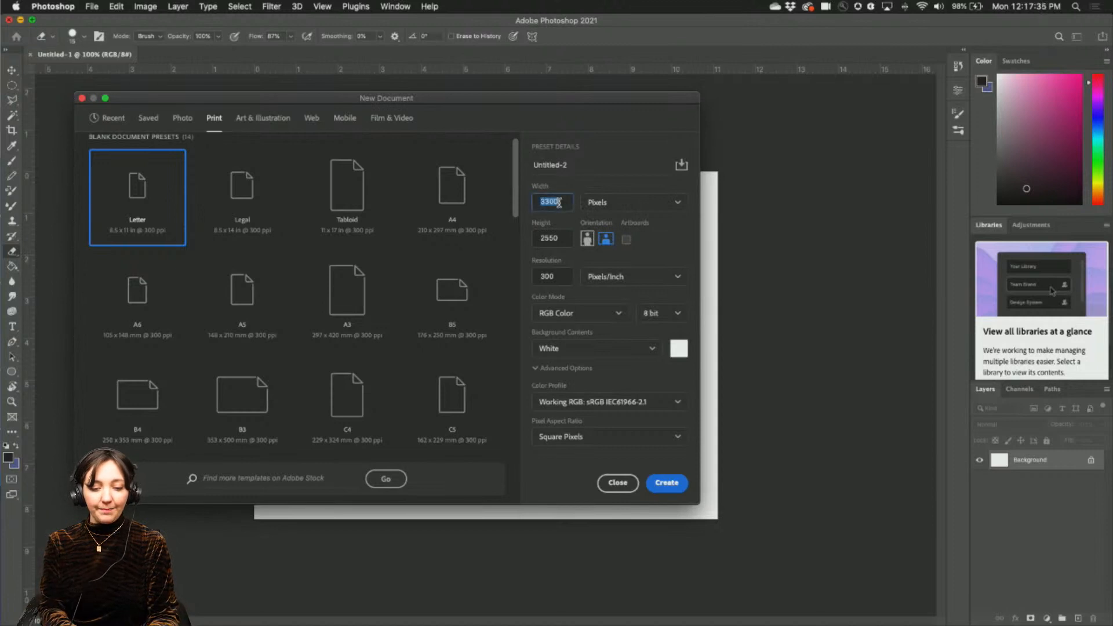
{"action": "type", "text": "800"}
{"action": "left_click", "coordinate": [553, 237]}
{"action": "type", "text": "600"}
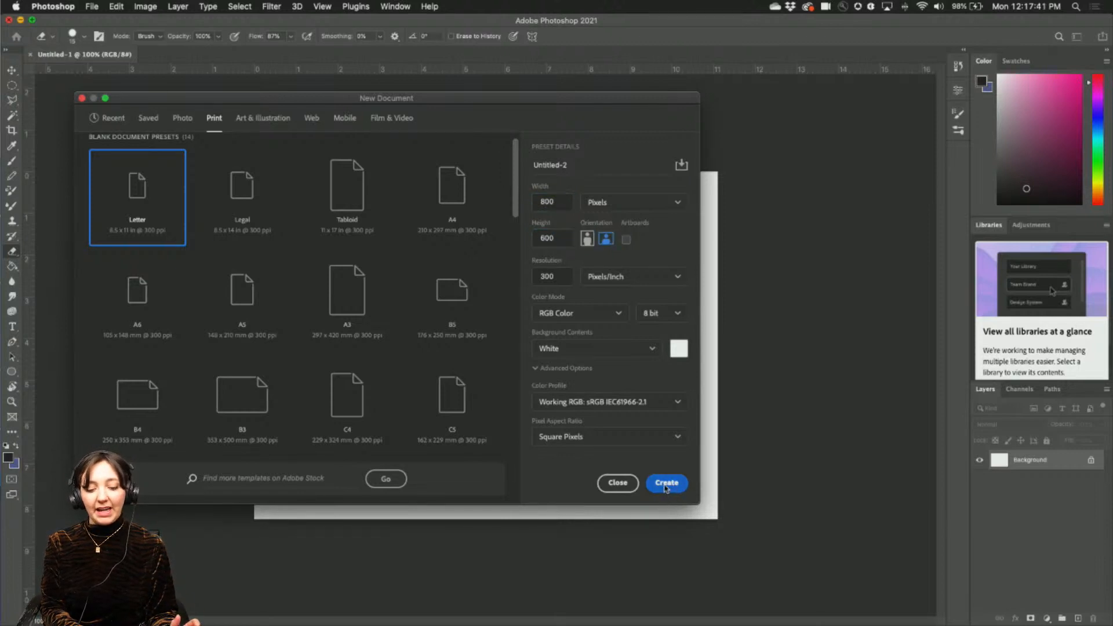
{"action": "left_click", "coordinate": [665, 483]}
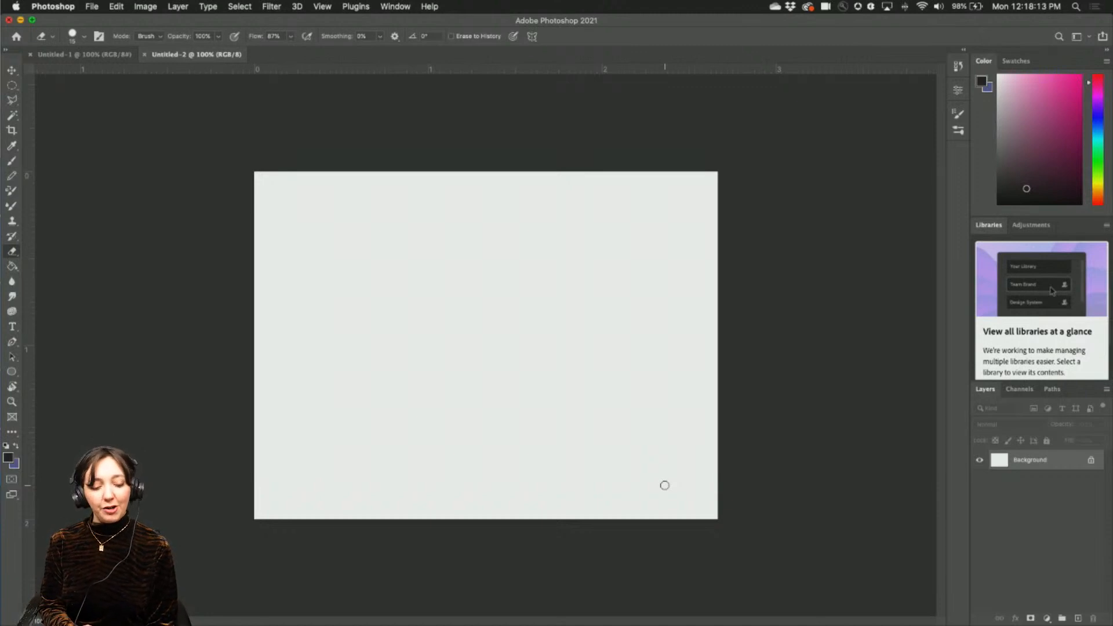
{"action": "mouse_move", "coordinate": [686, 303]}
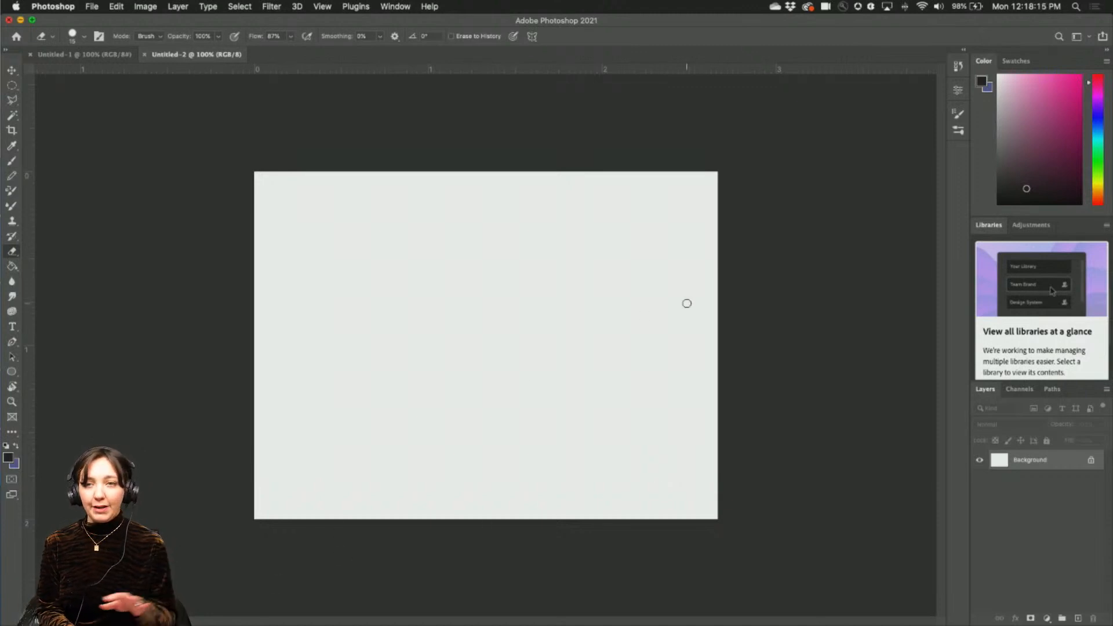
{"action": "mouse_move", "coordinate": [713, 207]}
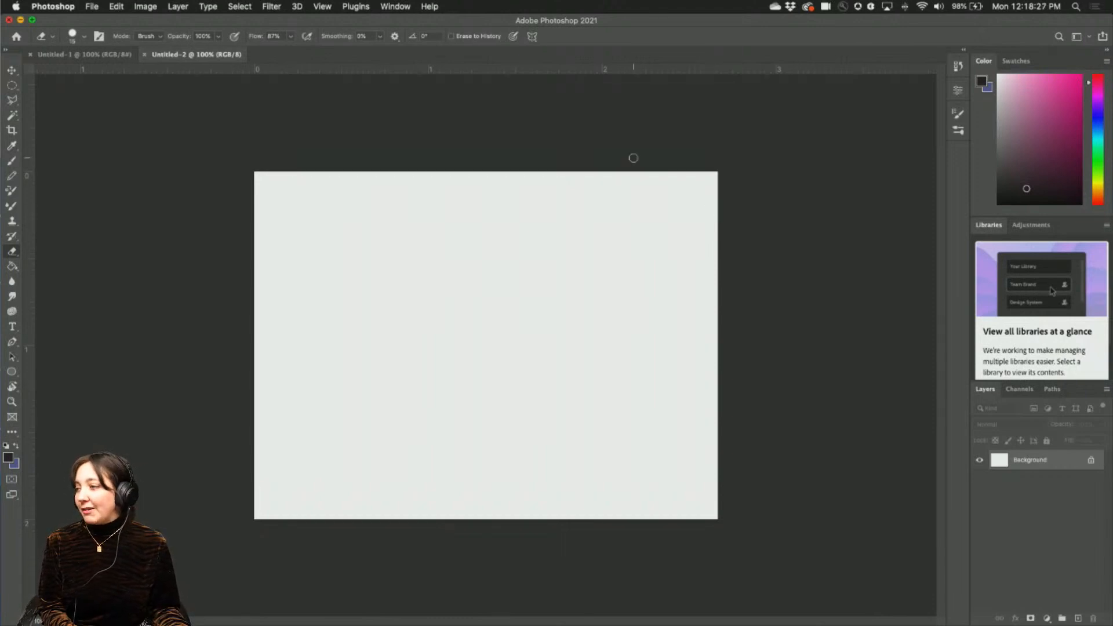
{"action": "mouse_move", "coordinate": [321, 146]}
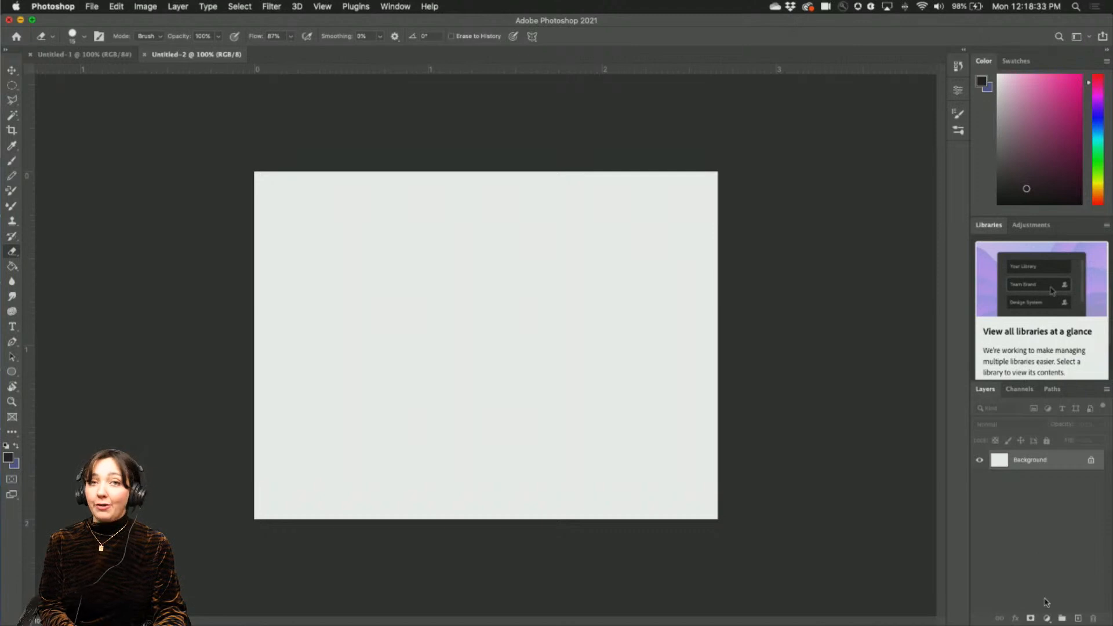
- Add a Solid Color fill layer above the background from the Layers panel
{"action": "left_click", "coordinate": [1047, 617]}
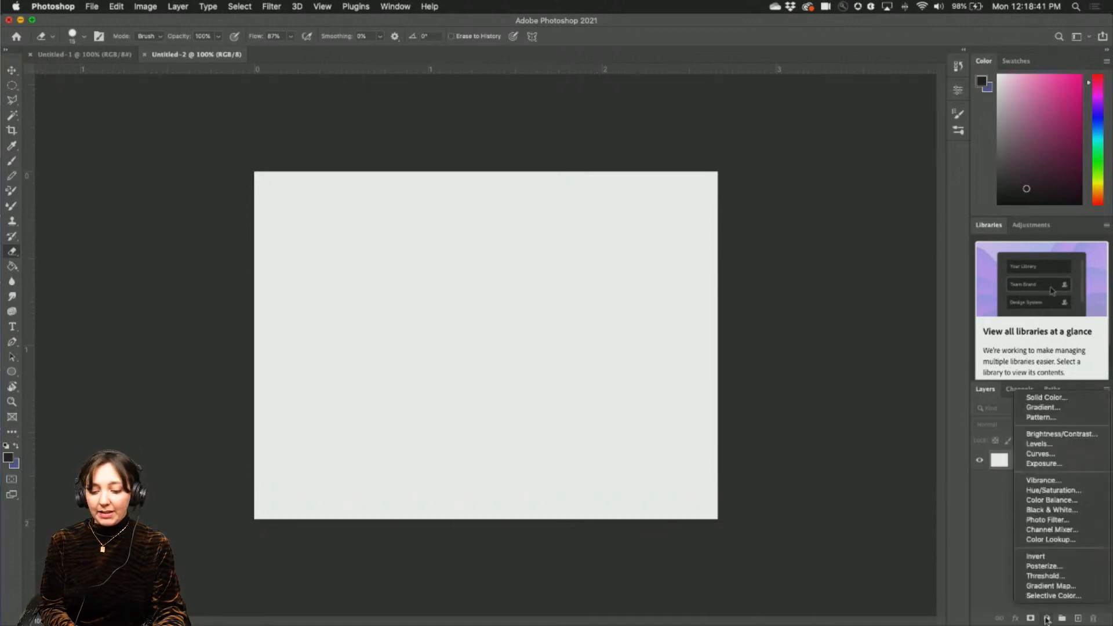
{"action": "left_click", "coordinate": [1047, 618]}
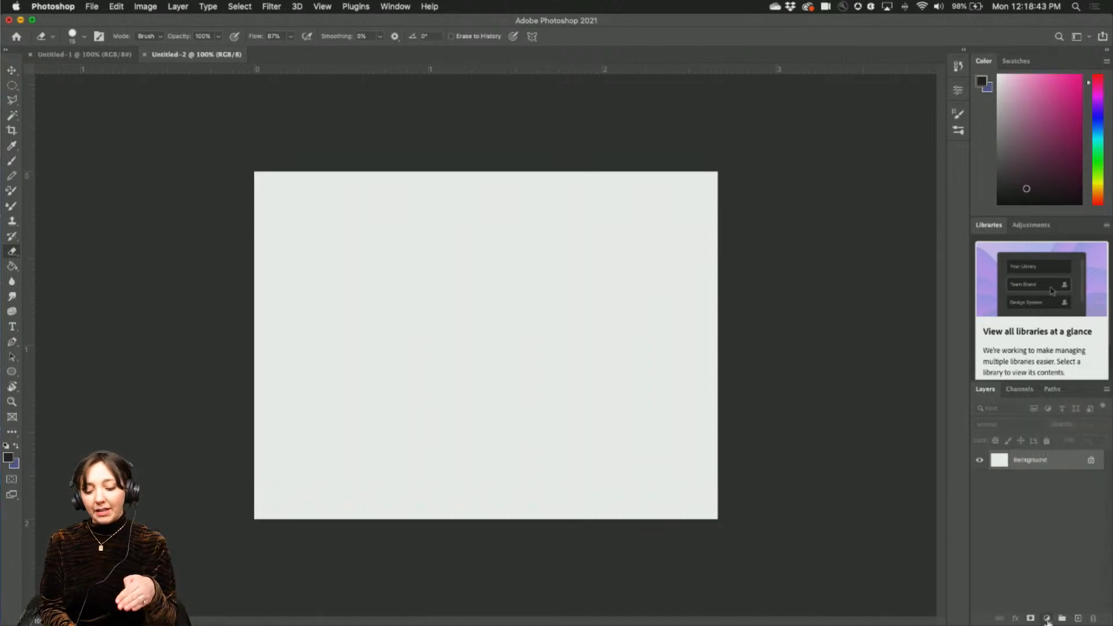
{"action": "mouse_move", "coordinate": [1048, 618]}
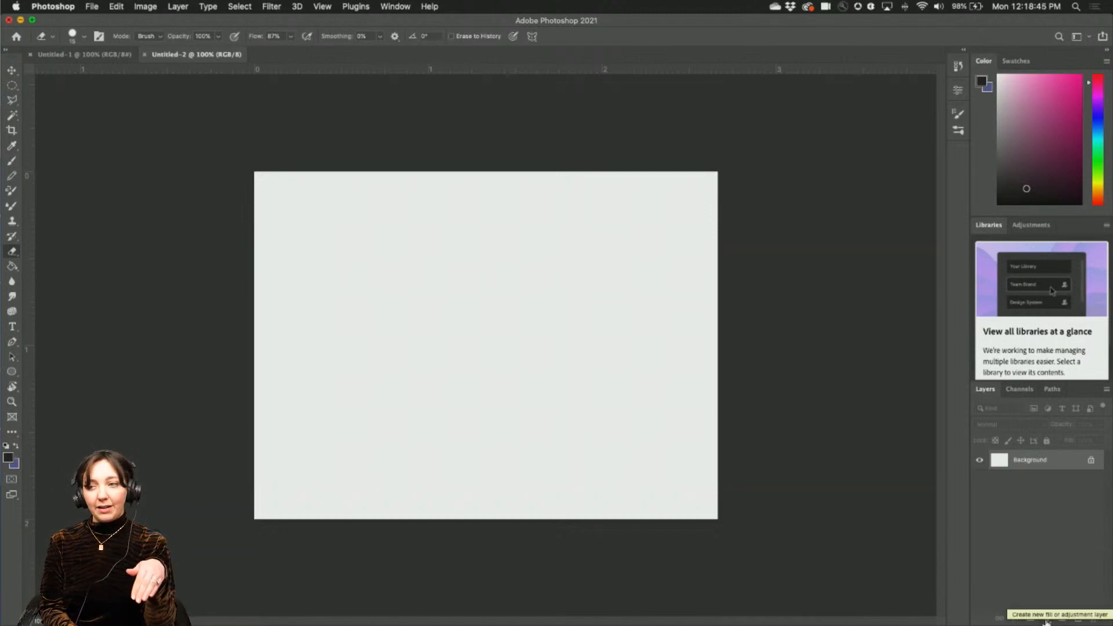
{"action": "left_click", "coordinate": [1050, 617]}
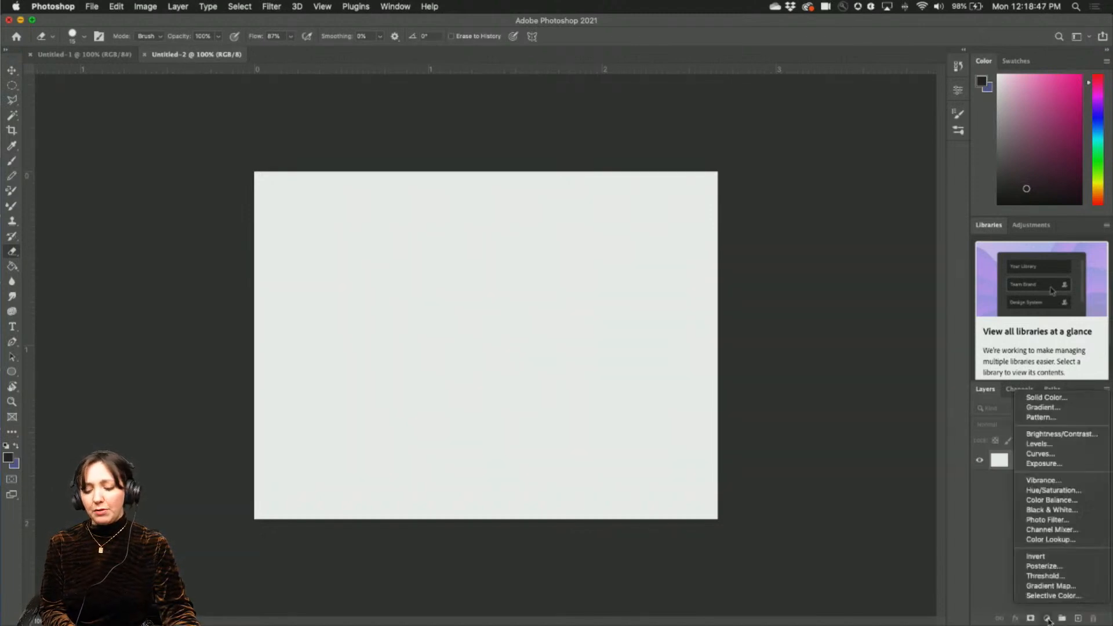
{"action": "mouse_move", "coordinate": [1042, 407]}
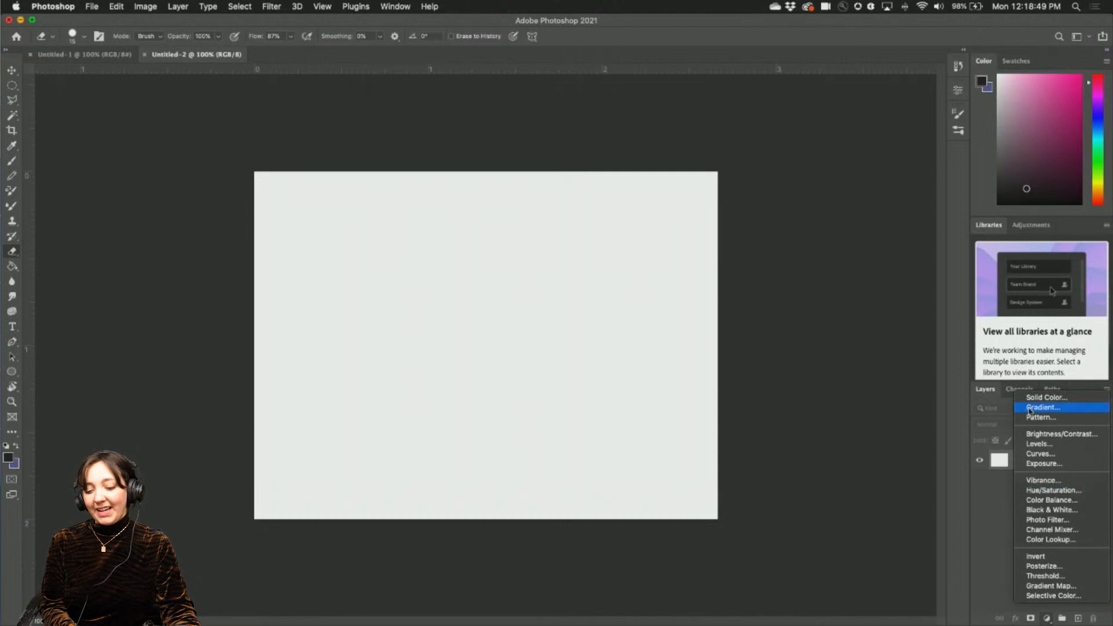
{"action": "left_click", "coordinate": [1044, 396]}
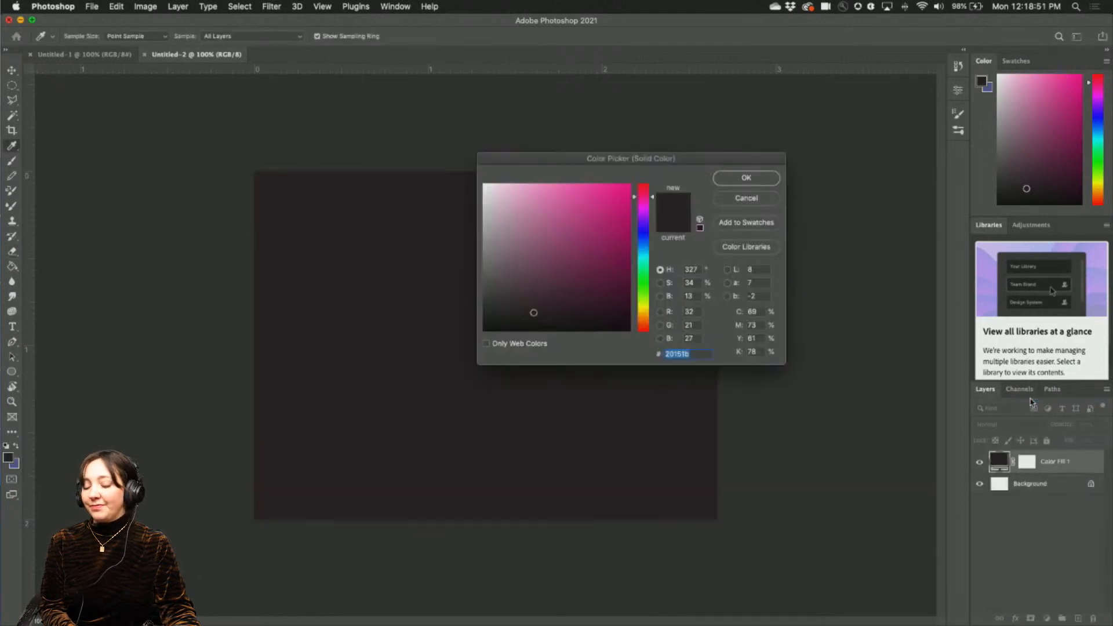
{"action": "left_click_drag", "start_coordinate": [630, 158], "coordinate": [755, 97]}
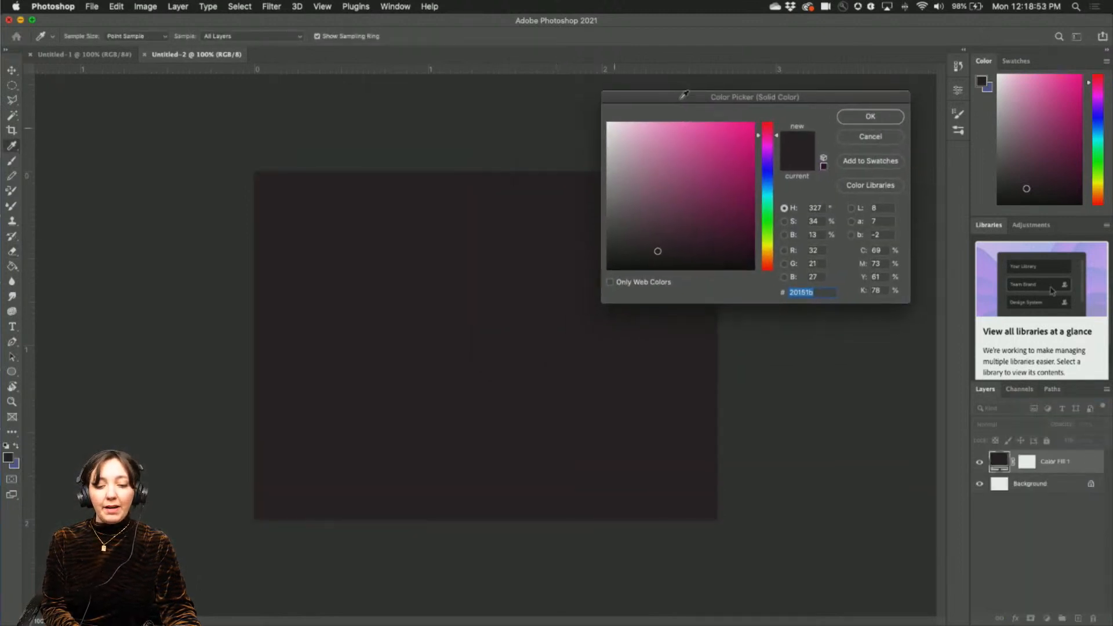
- Try pink and teal, then settle on a very pale aqua fill colour and confirm it
{"action": "left_click", "coordinate": [706, 170]}
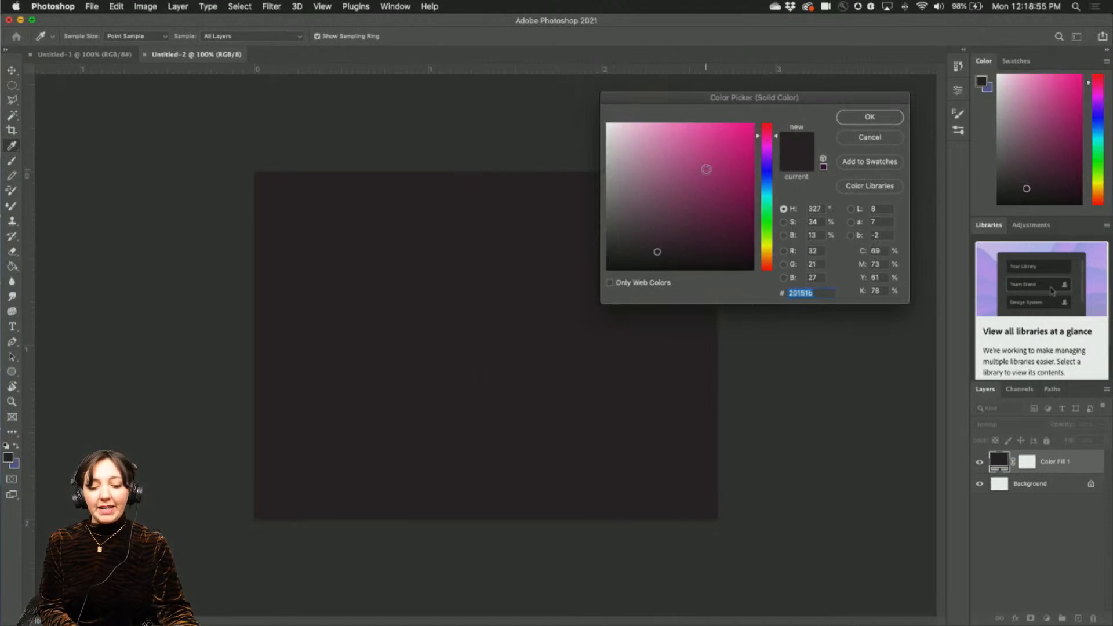
{"action": "left_click", "coordinate": [731, 133]}
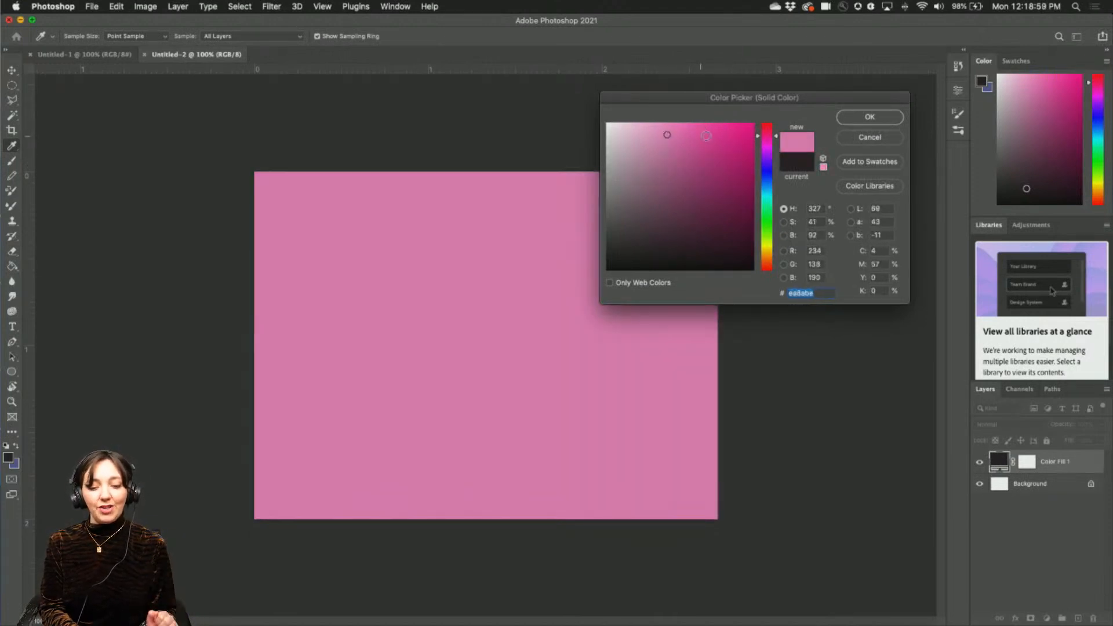
{"action": "left_click", "coordinate": [715, 134]}
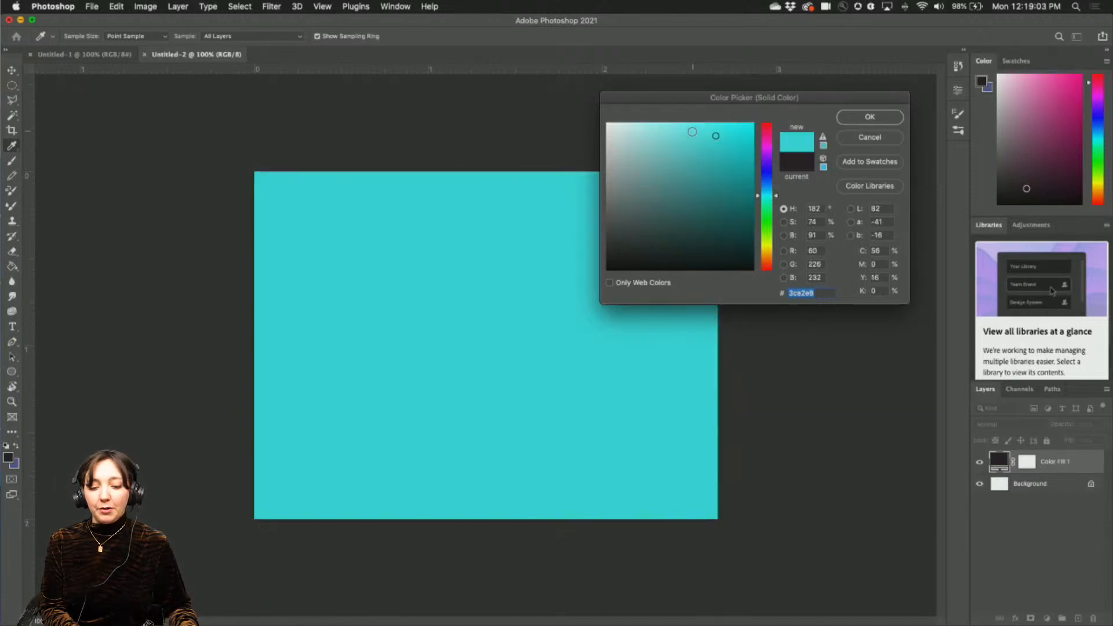
{"action": "left_click", "coordinate": [666, 122]}
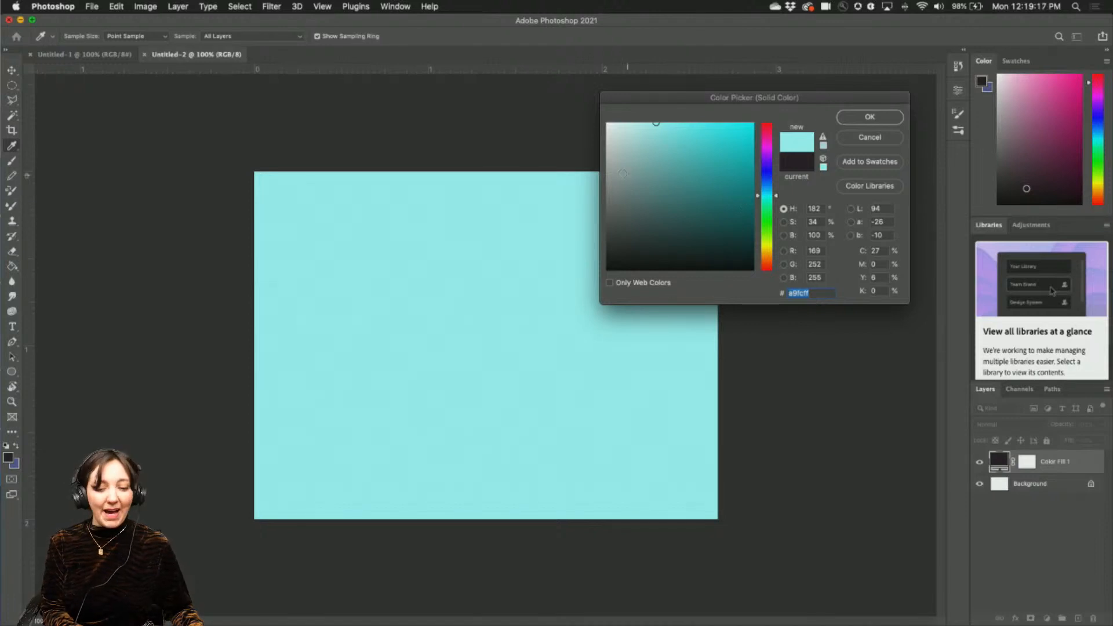
{"action": "left_click", "coordinate": [631, 124]}
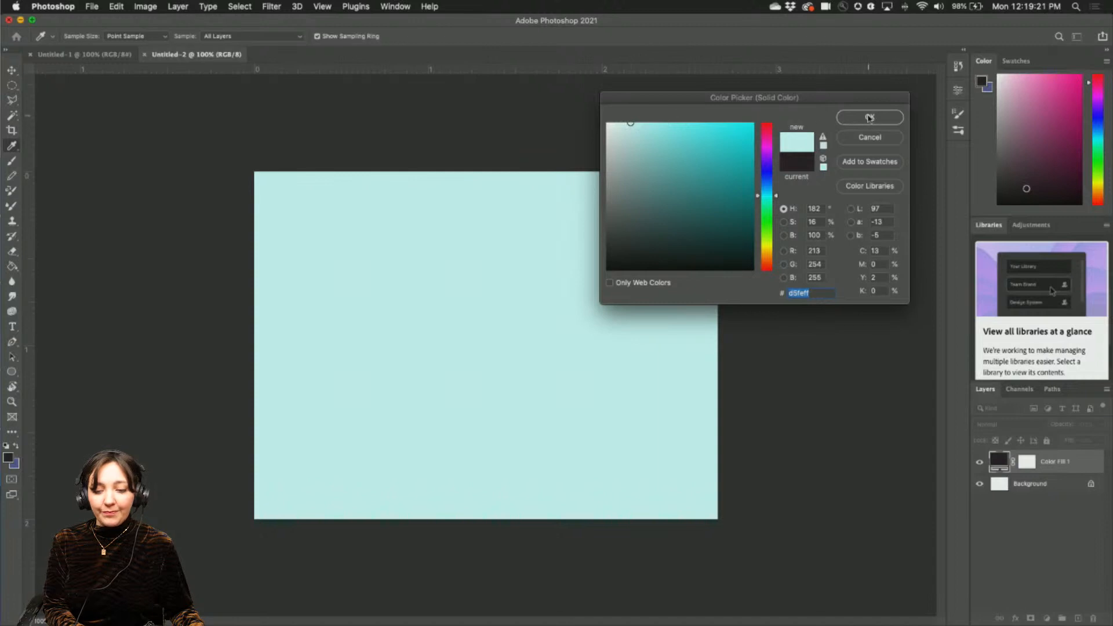
{"action": "left_click", "coordinate": [868, 117]}
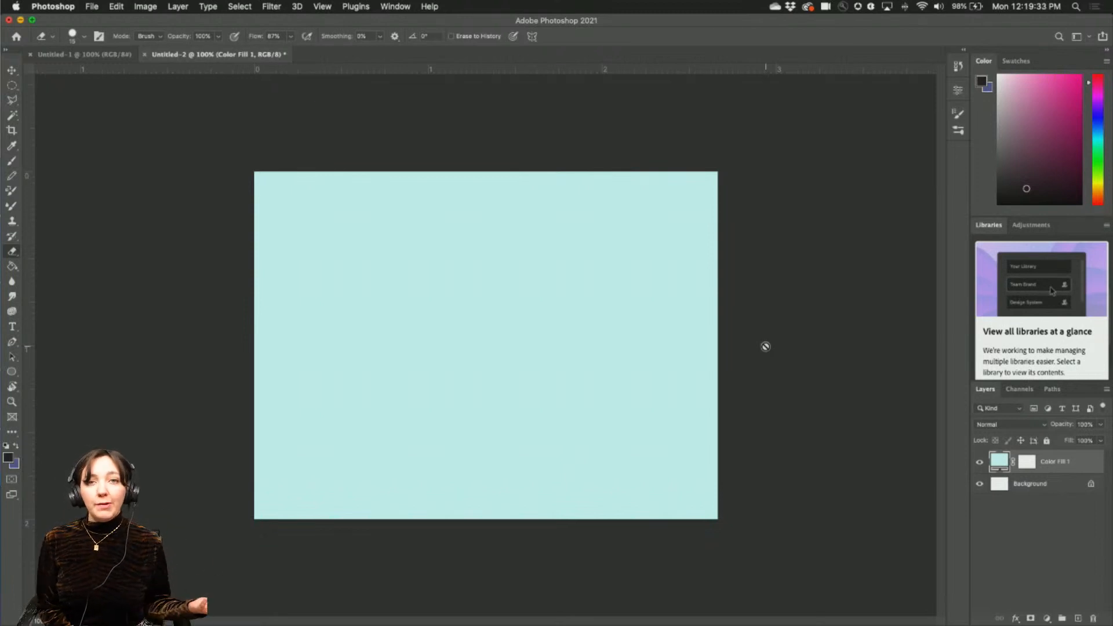
{"action": "mouse_move", "coordinate": [447, 321]}
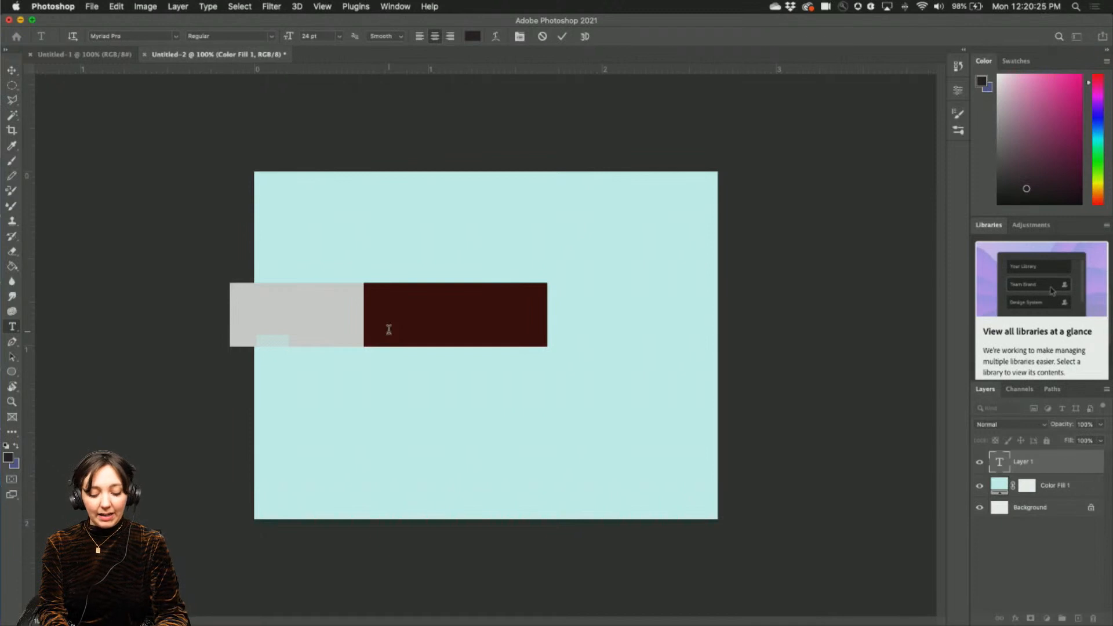
- Enter BEFORE THEY VANISH on three lines, left-align them and commit the type layer
{"action": "type", "text": "BEFORE"}
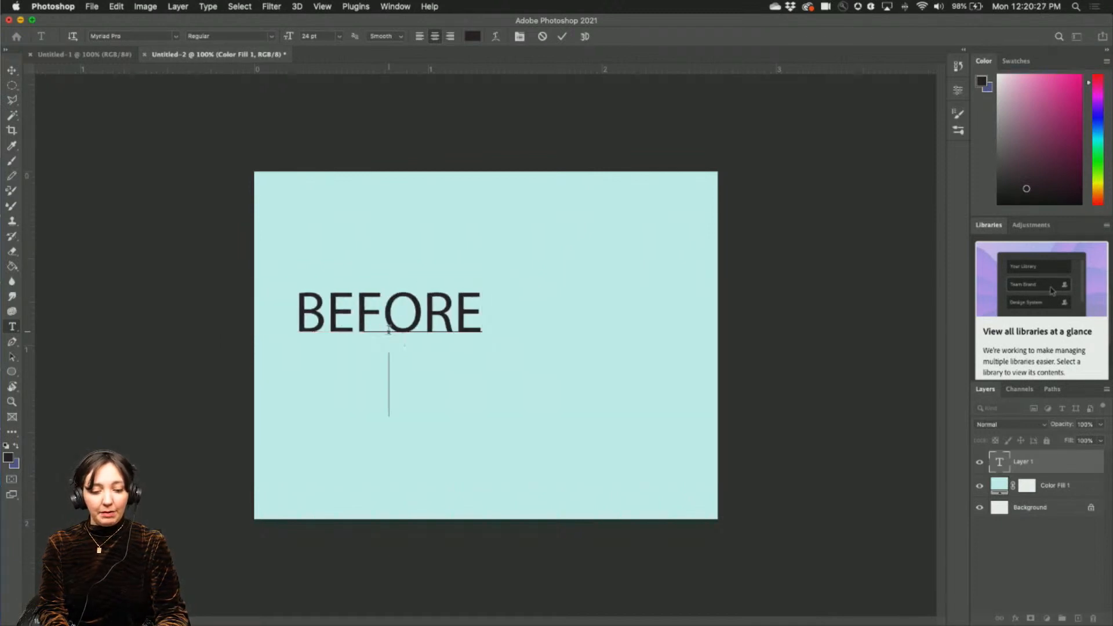
{"action": "type", "text": "THEY V"}
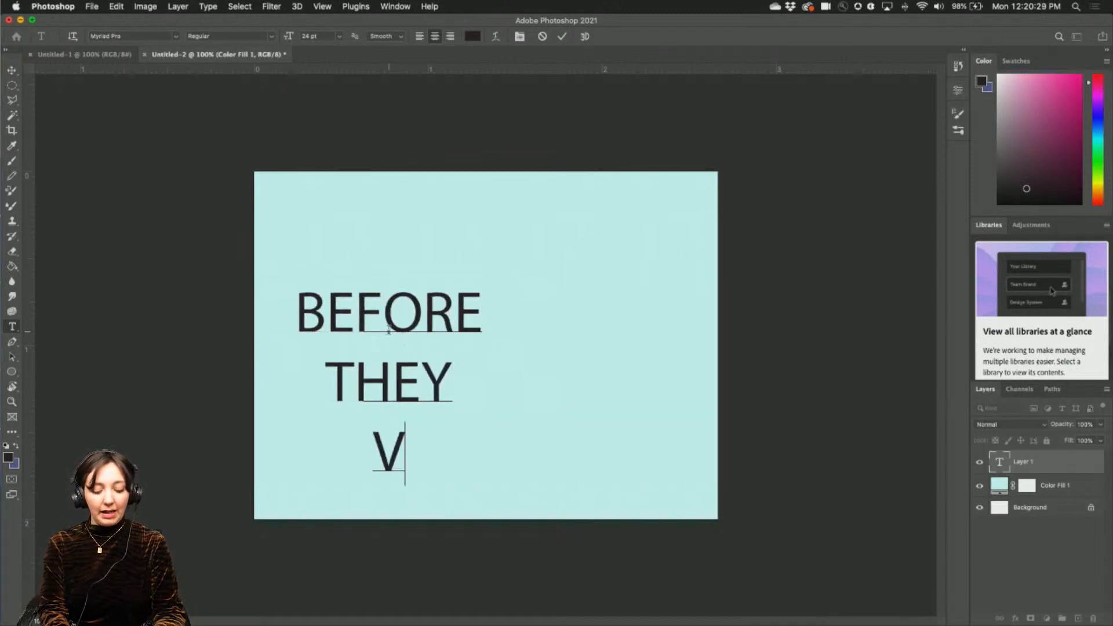
{"action": "type", "text": "ANISH"}
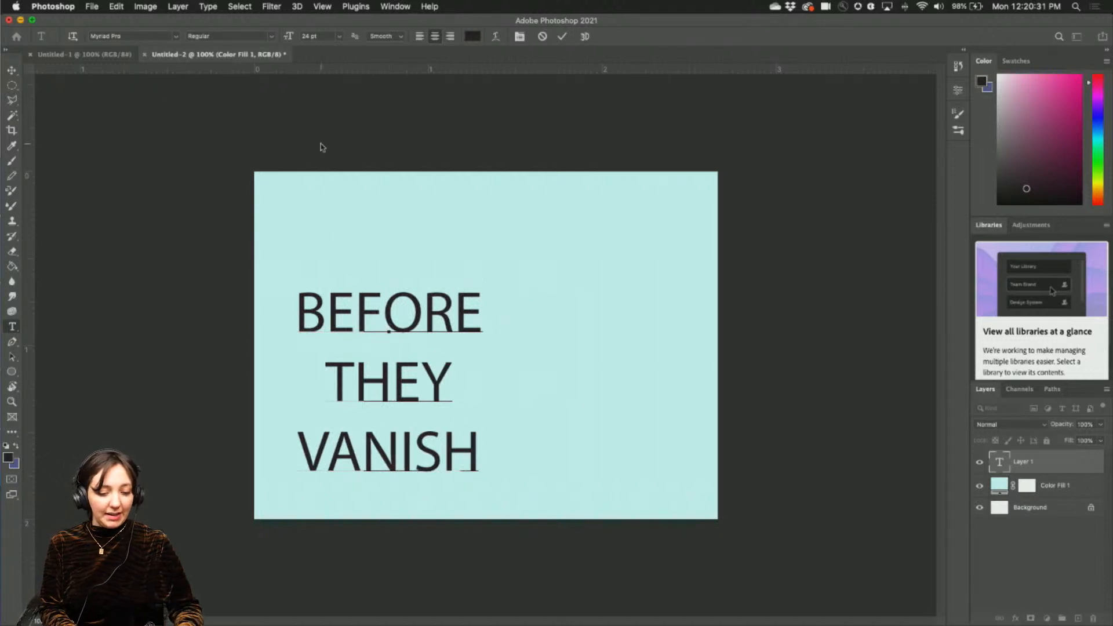
{"action": "left_click", "coordinate": [435, 36]}
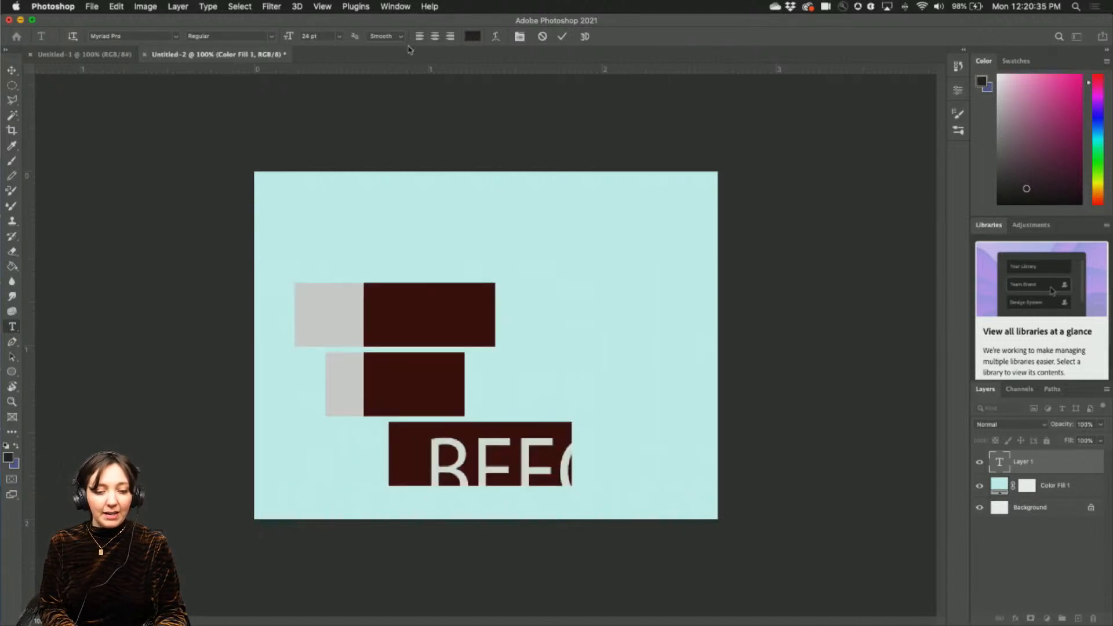
{"action": "left_click", "coordinate": [419, 36]}
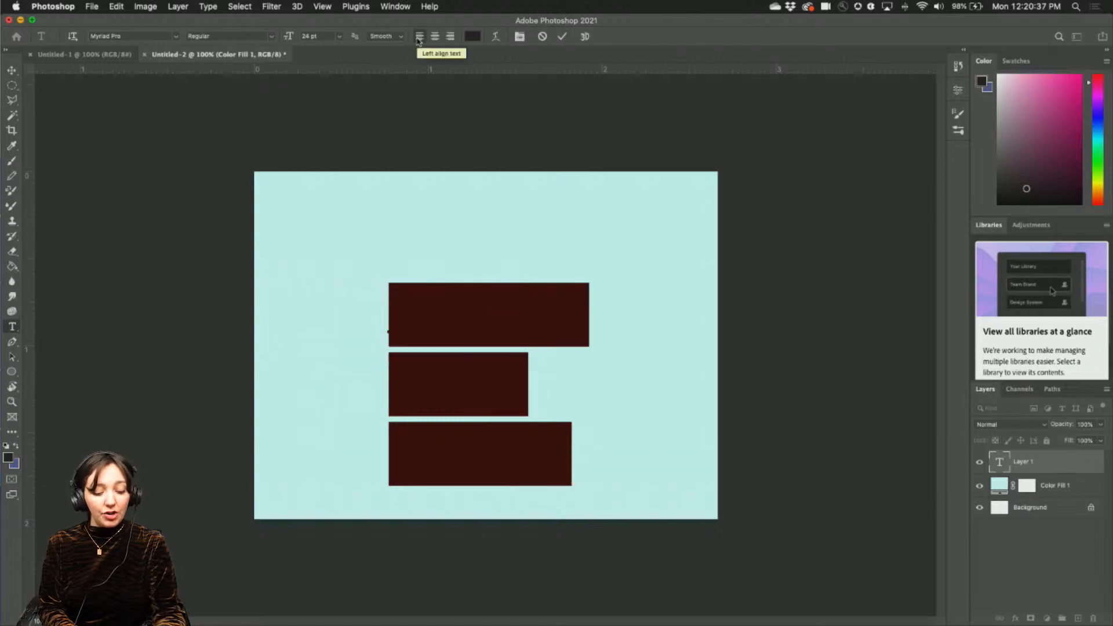
{"action": "type", "text": "BEFORE THEY VANISH"}
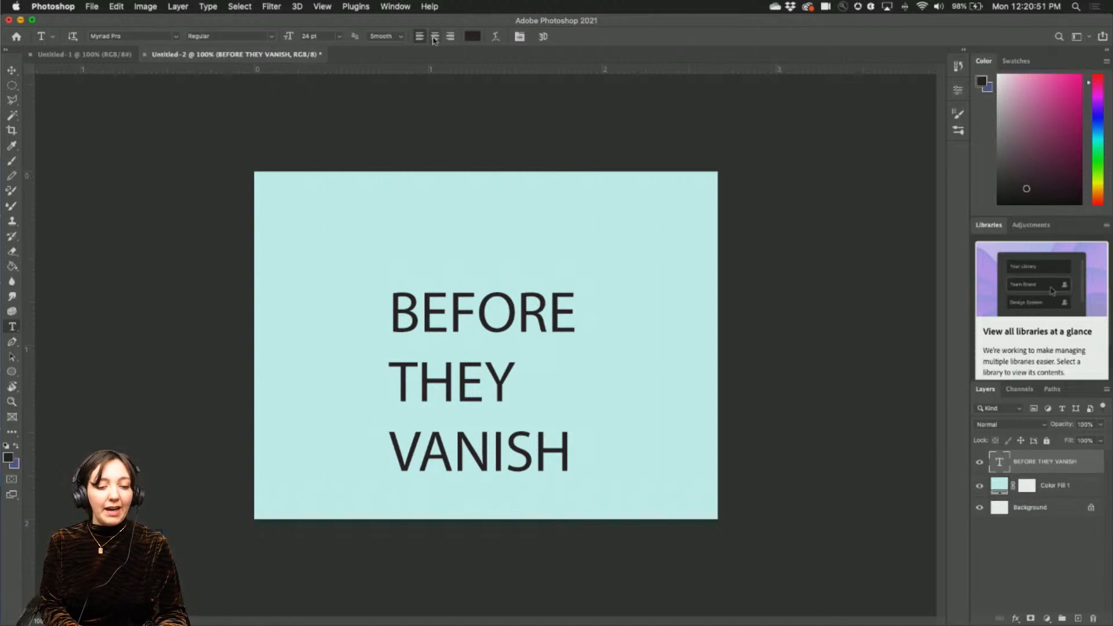
- In the Properties panel set the title to 30 pt size with 30 pt leading
{"action": "left_click", "coordinate": [420, 36]}
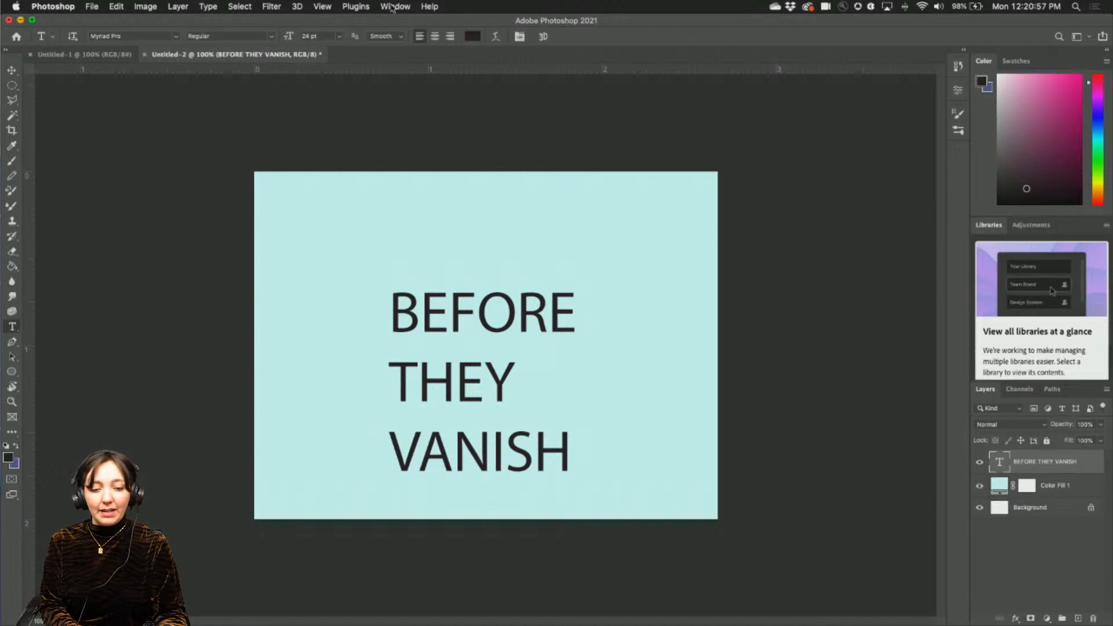
{"action": "left_click", "coordinate": [396, 7]}
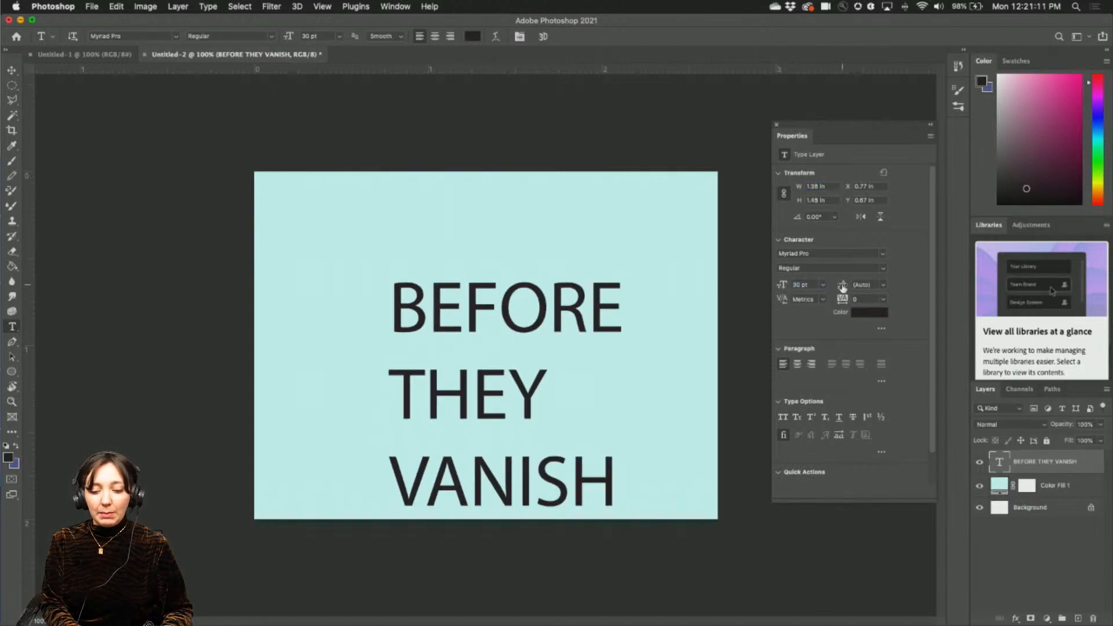
{"action": "left_click", "coordinate": [862, 286]}
{"action": "type", "text": "28"}
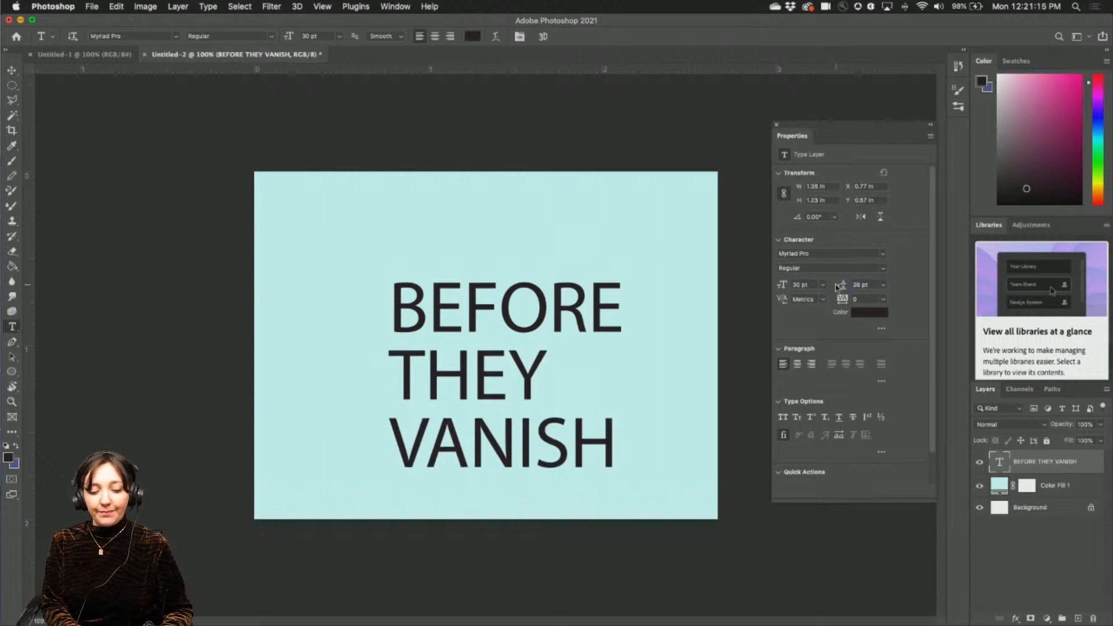
- Colour the title text a bright pinkish-red via the Character colour swatch
{"action": "left_click", "coordinate": [861, 312]}
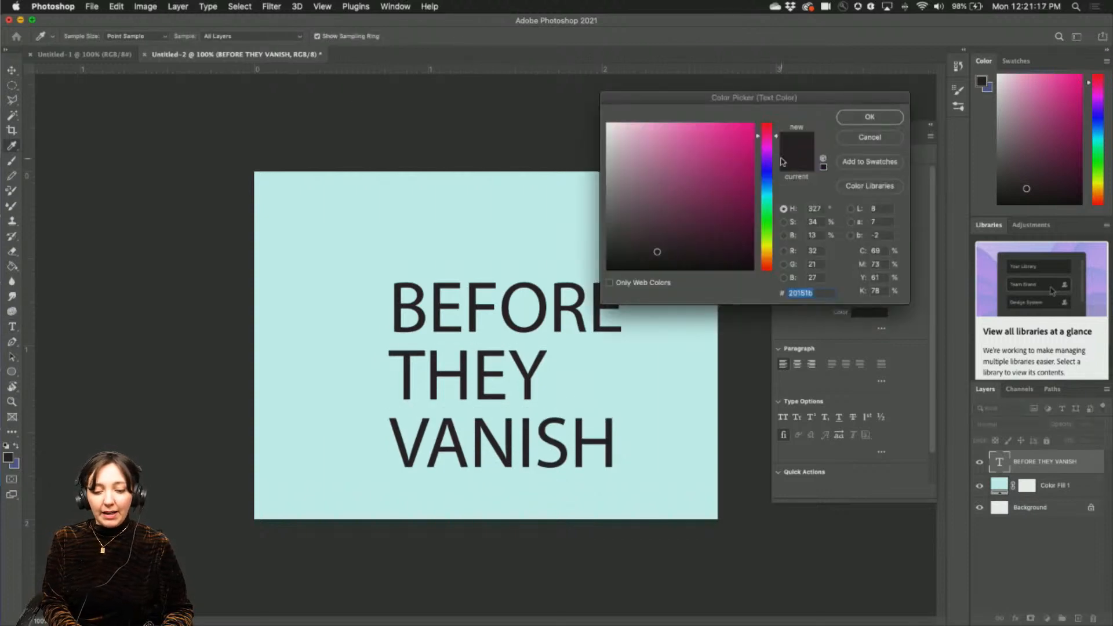
{"action": "left_click", "coordinate": [766, 135]}
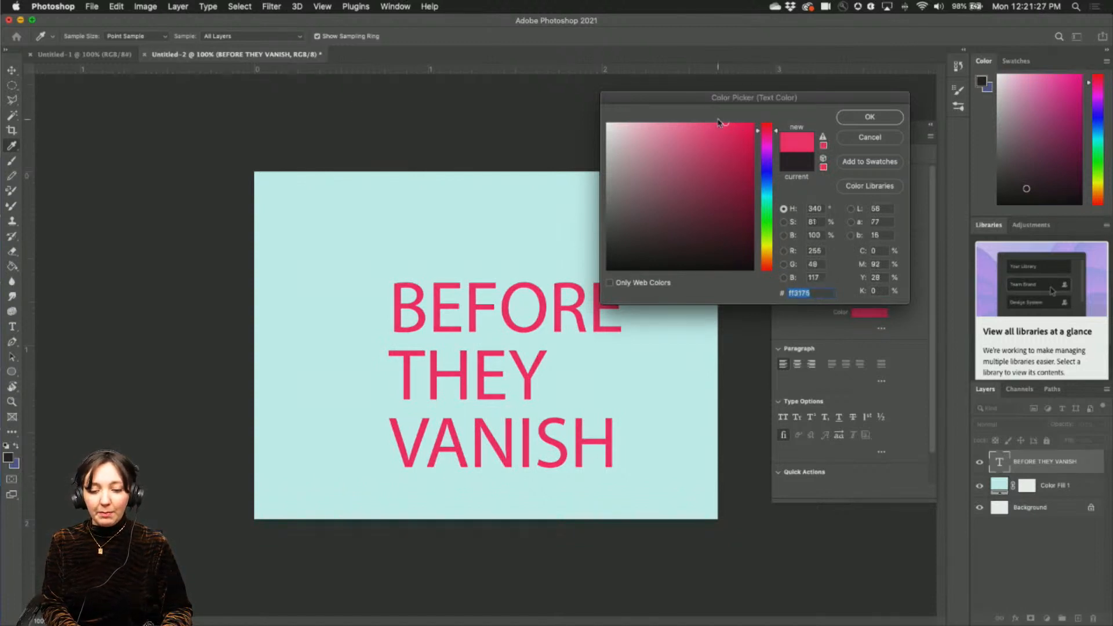
{"action": "left_click", "coordinate": [732, 126]}
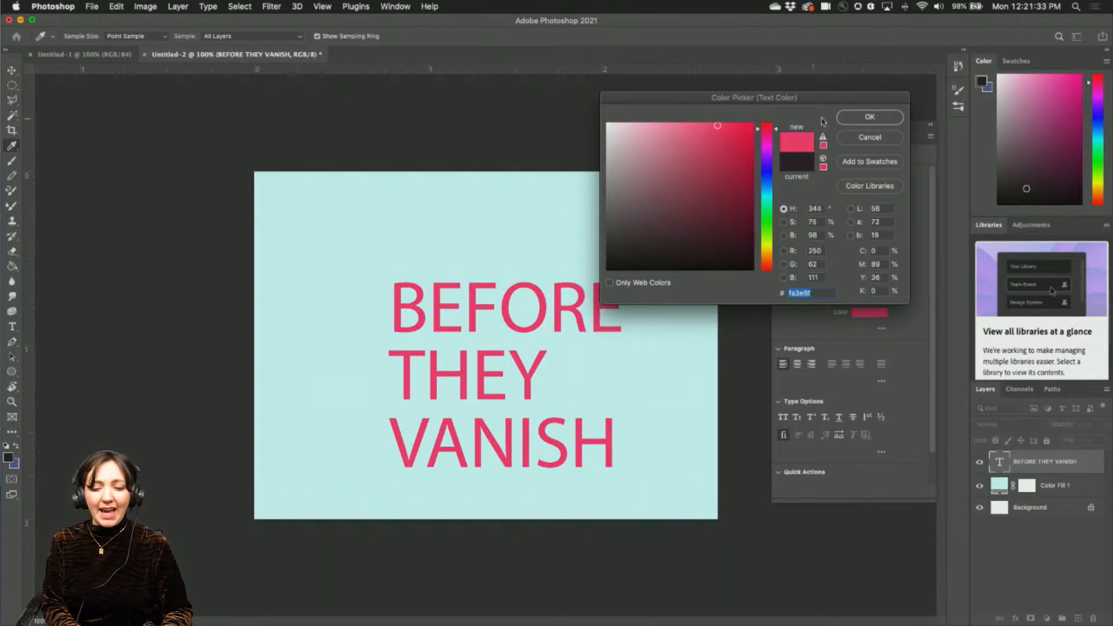
{"action": "left_click", "coordinate": [868, 116]}
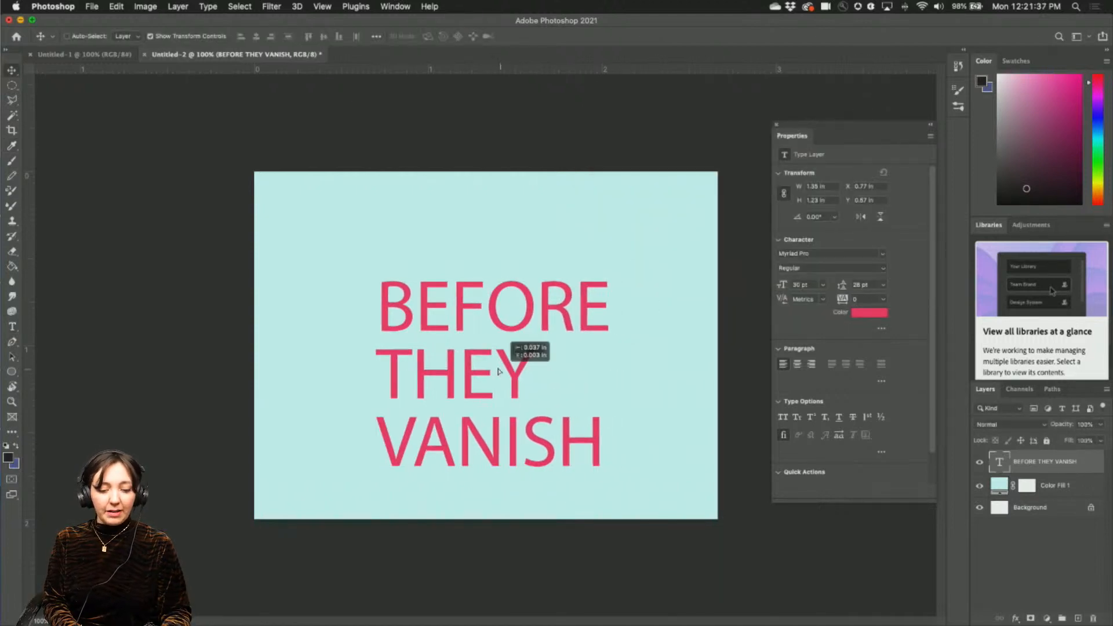
- Move the pink title block toward the left side of the aqua canvas
{"action": "left_click_drag", "start_coordinate": [497, 369], "coordinate": [422, 352]}
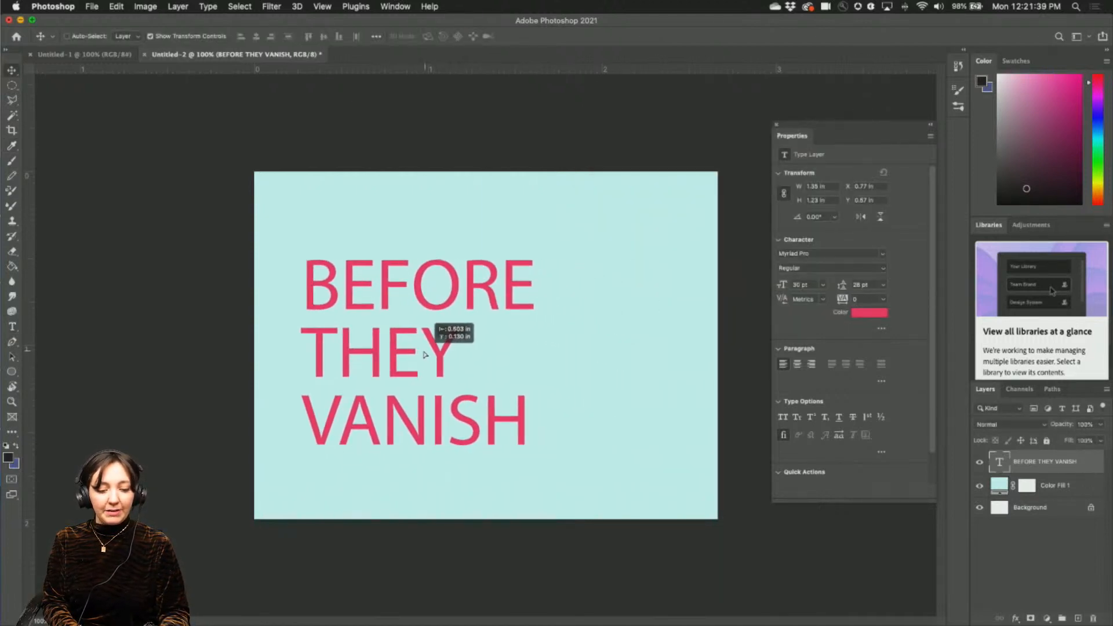
{"action": "left_click_drag", "start_coordinate": [425, 355], "coordinate": [411, 355]}
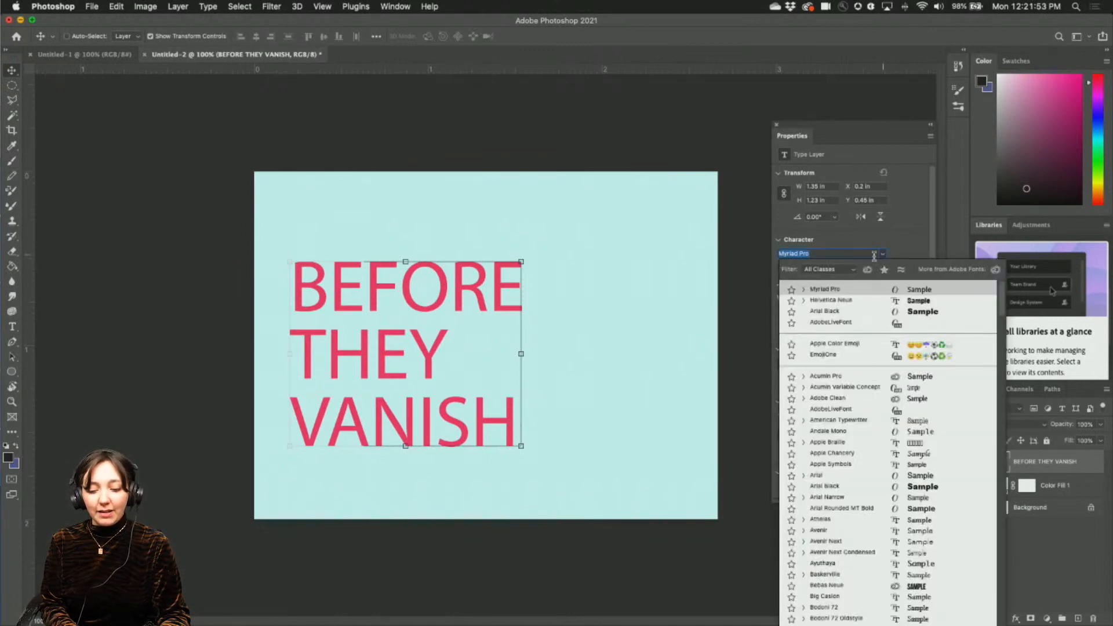
- Preview the title in Helvetica Neue, Arial Black, Adobe Clean, American Typewriter and other fonts
{"action": "left_click", "coordinate": [831, 300]}
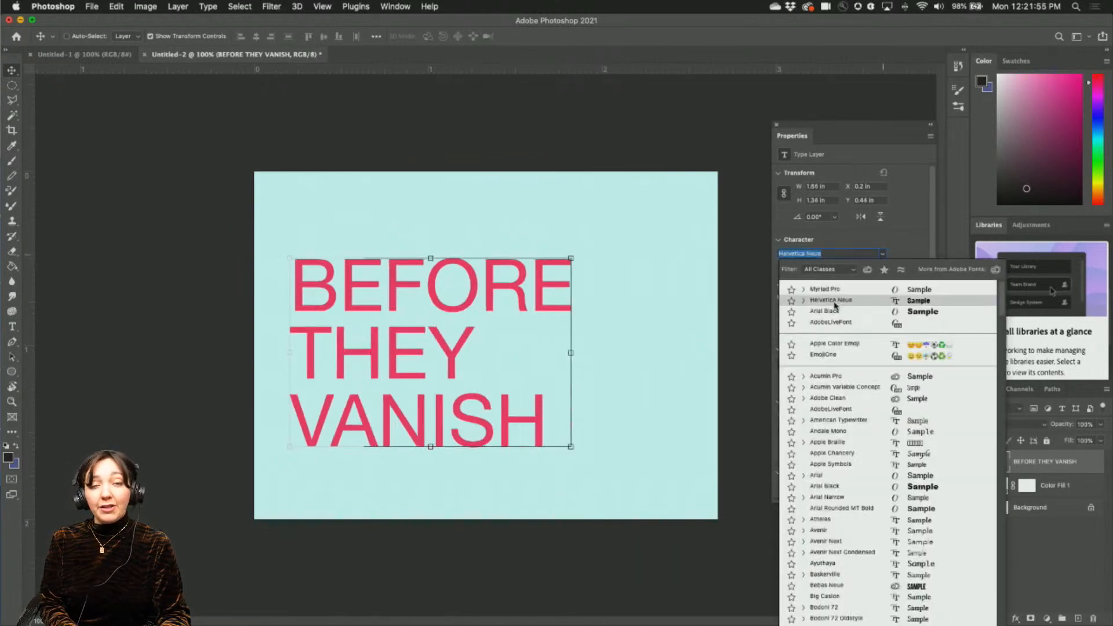
{"action": "left_click", "coordinate": [824, 311]}
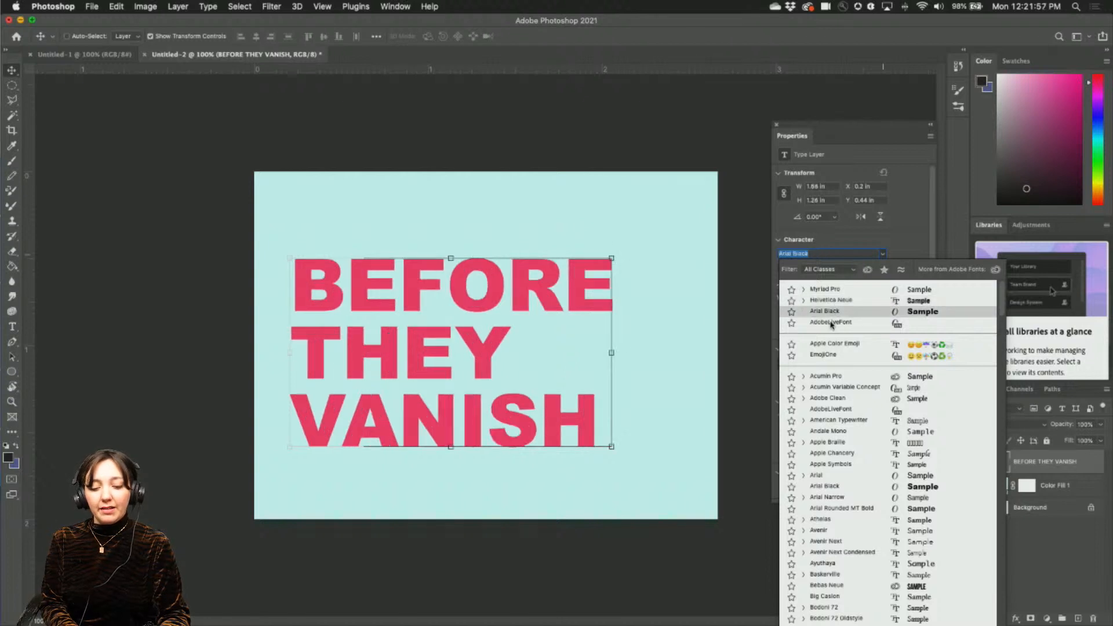
{"action": "left_click", "coordinate": [830, 322]}
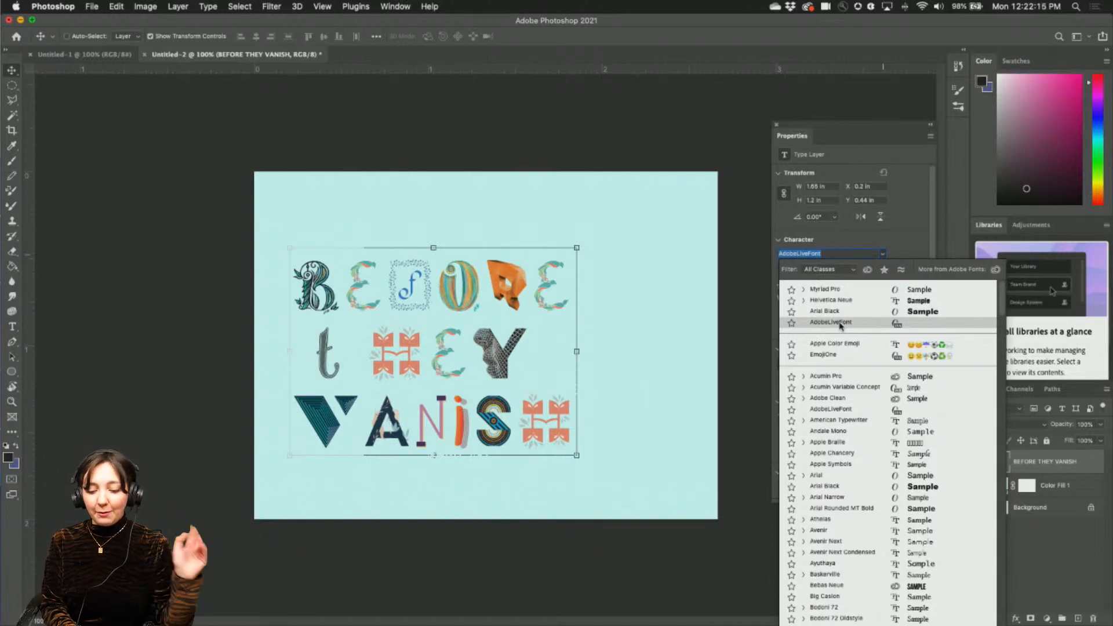
{"action": "left_click", "coordinate": [827, 398]}
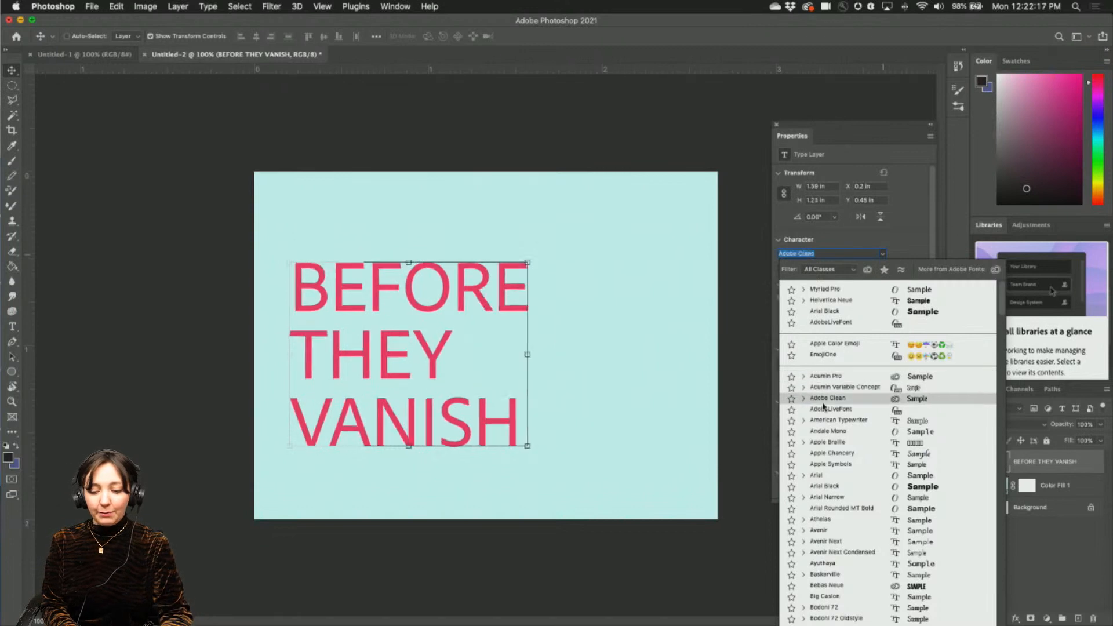
{"action": "left_click", "coordinate": [839, 420]}
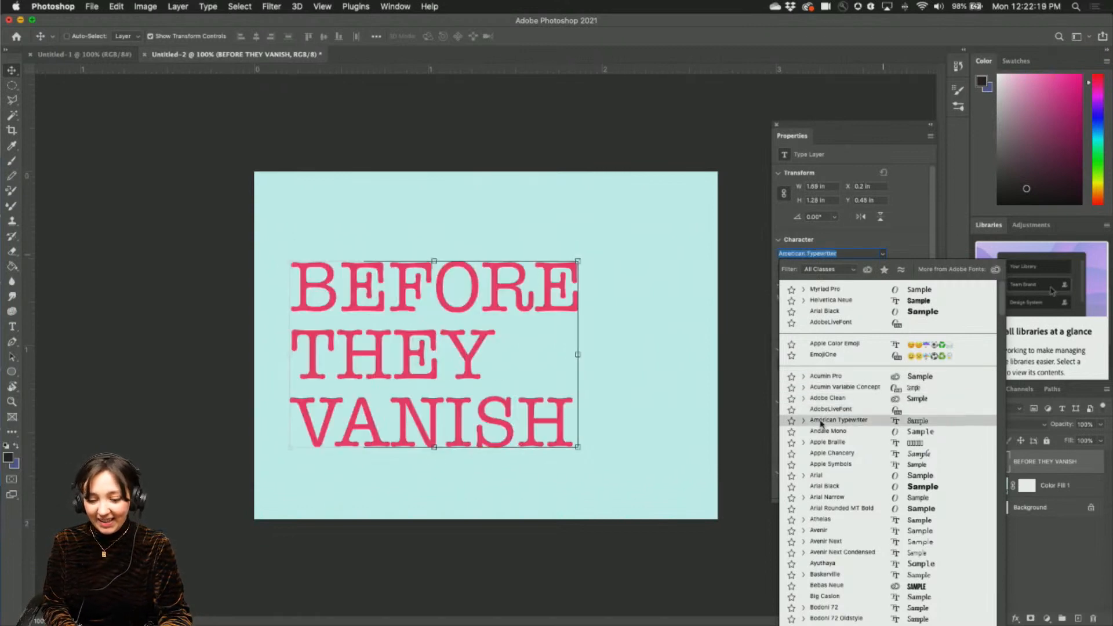
{"action": "left_click", "coordinate": [828, 442]}
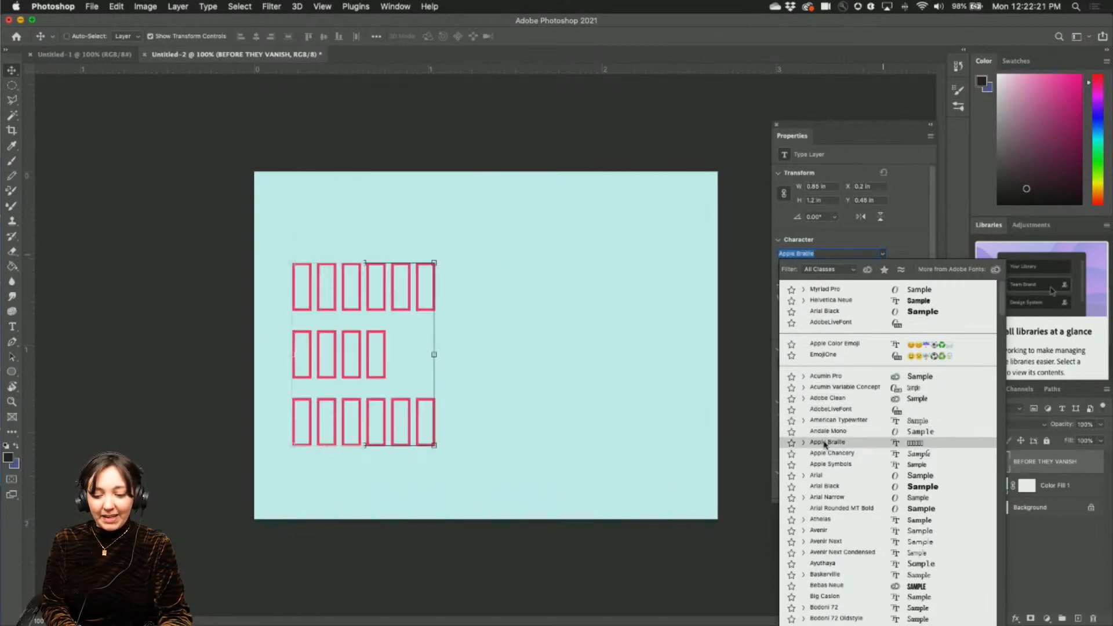
{"action": "left_click", "coordinate": [831, 464]}
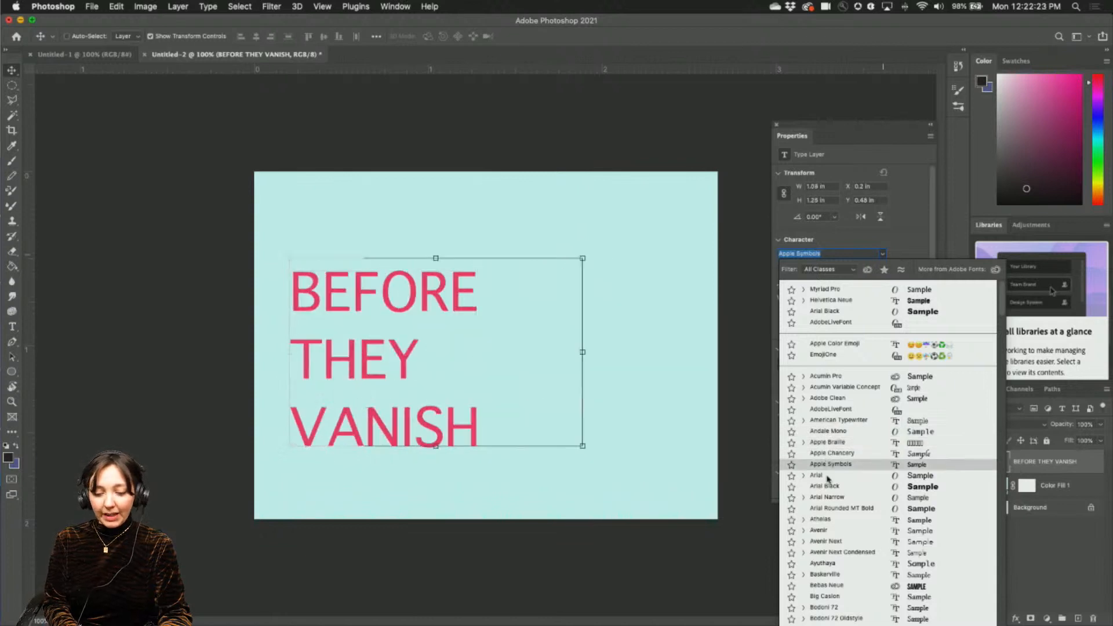
{"action": "left_click", "coordinate": [825, 486]}
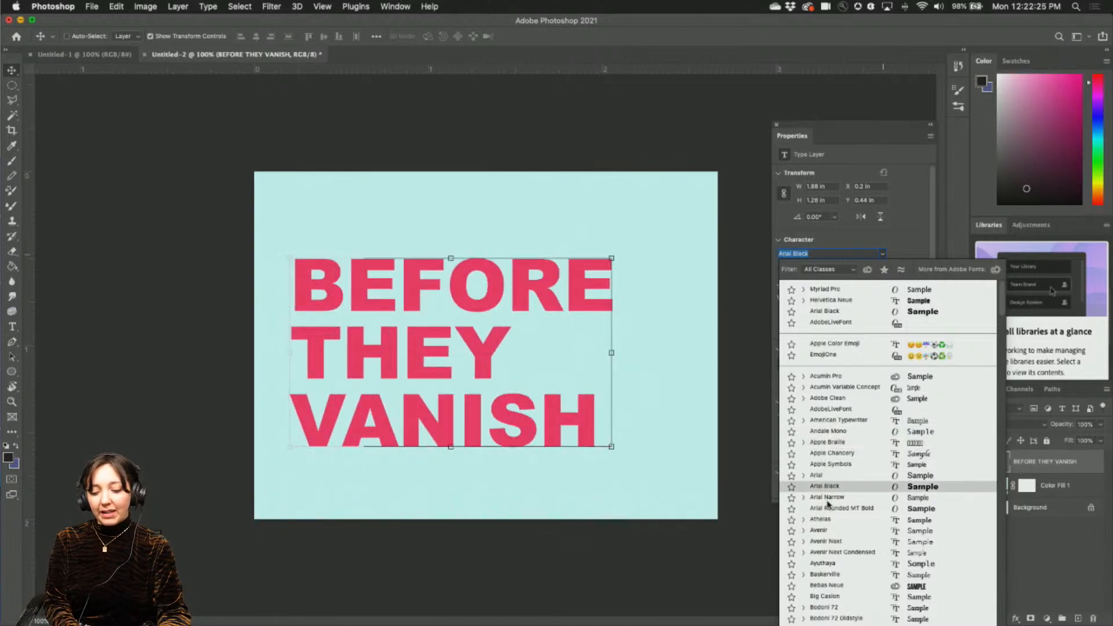
- Compare Baskerville, Big Caslon and Bodoni variants, then set the title in Big Caslon
{"action": "left_click", "coordinate": [825, 574]}
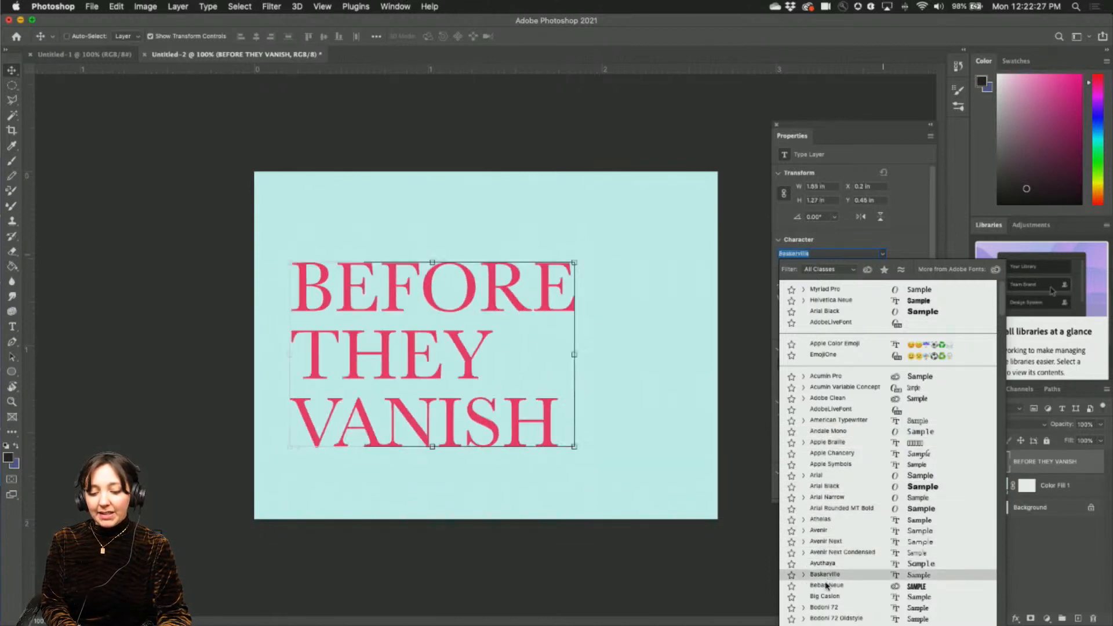
{"action": "left_click", "coordinate": [825, 596]}
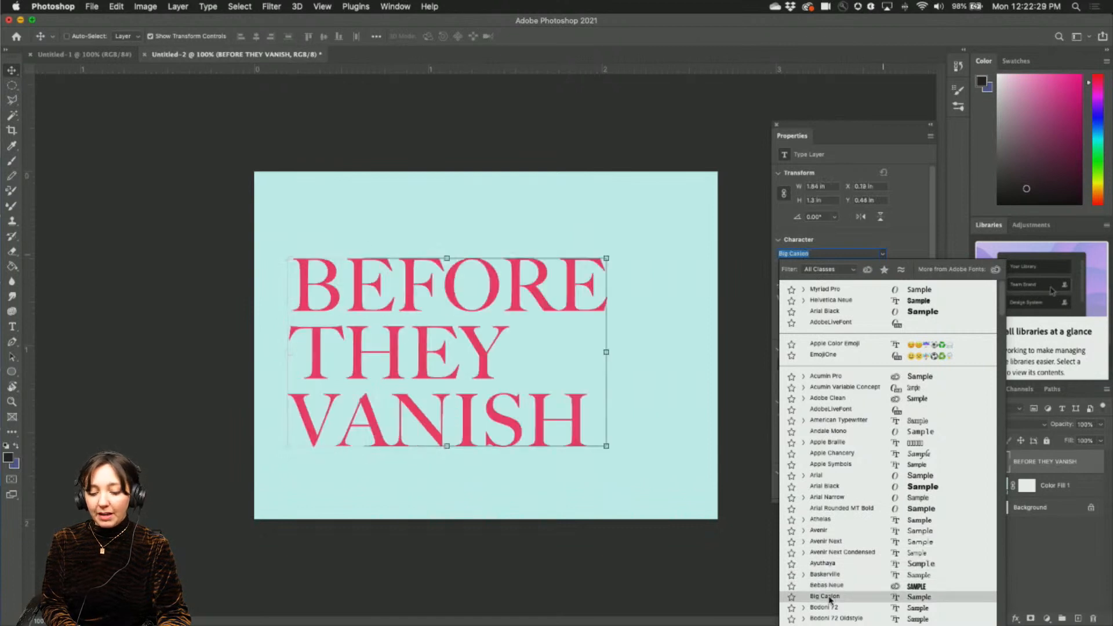
{"action": "left_click", "coordinate": [836, 580]}
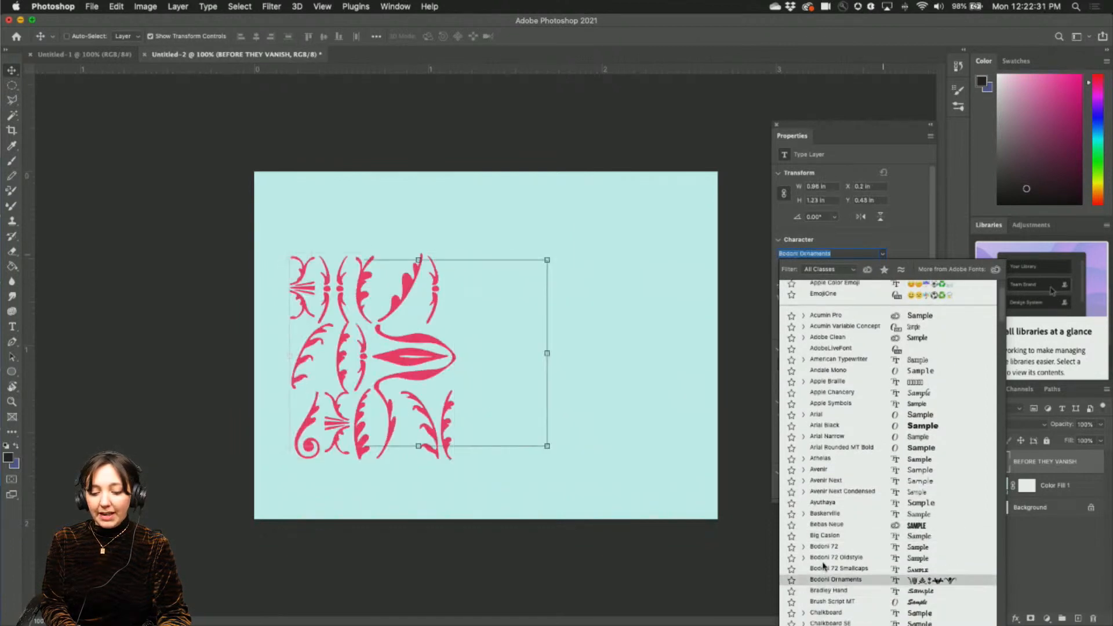
{"action": "left_click", "coordinate": [838, 568]}
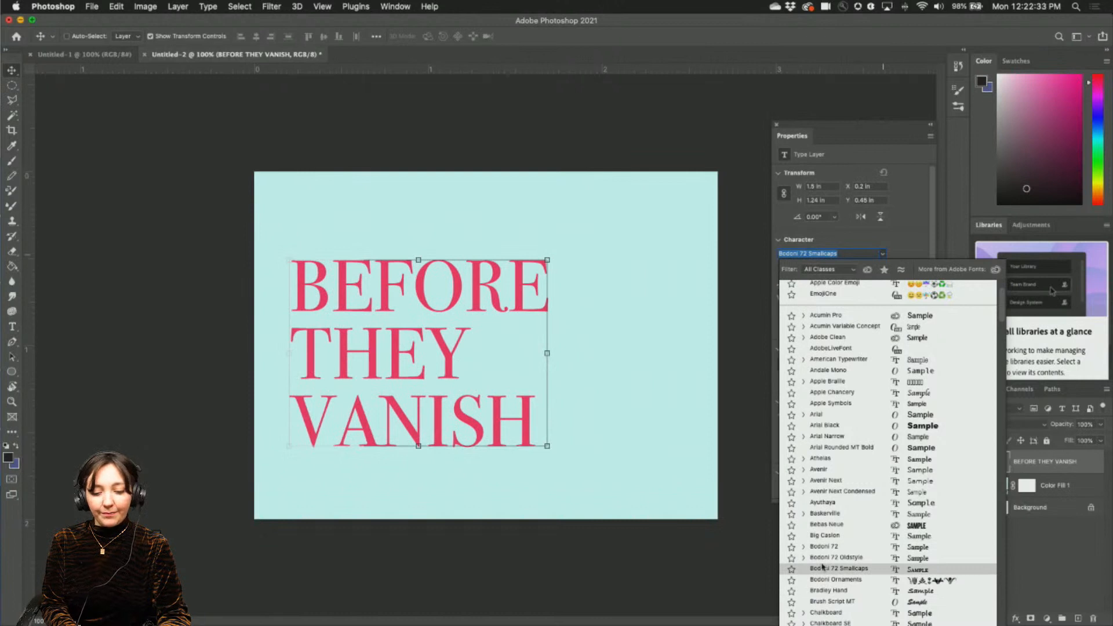
{"action": "left_click", "coordinate": [824, 536]}
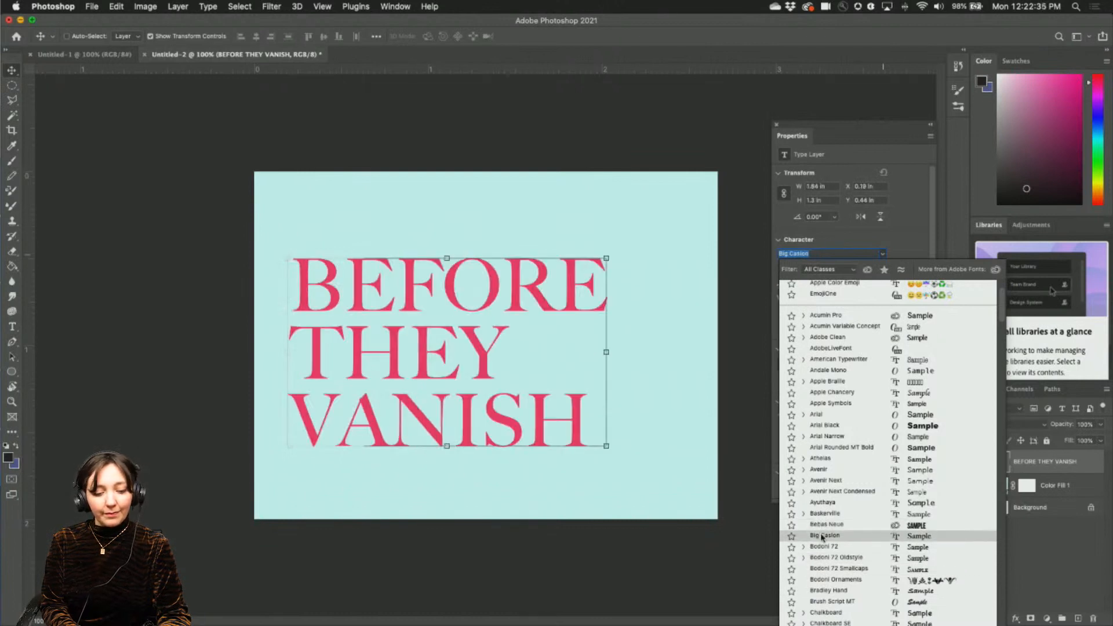
{"action": "left_click", "coordinate": [824, 536]}
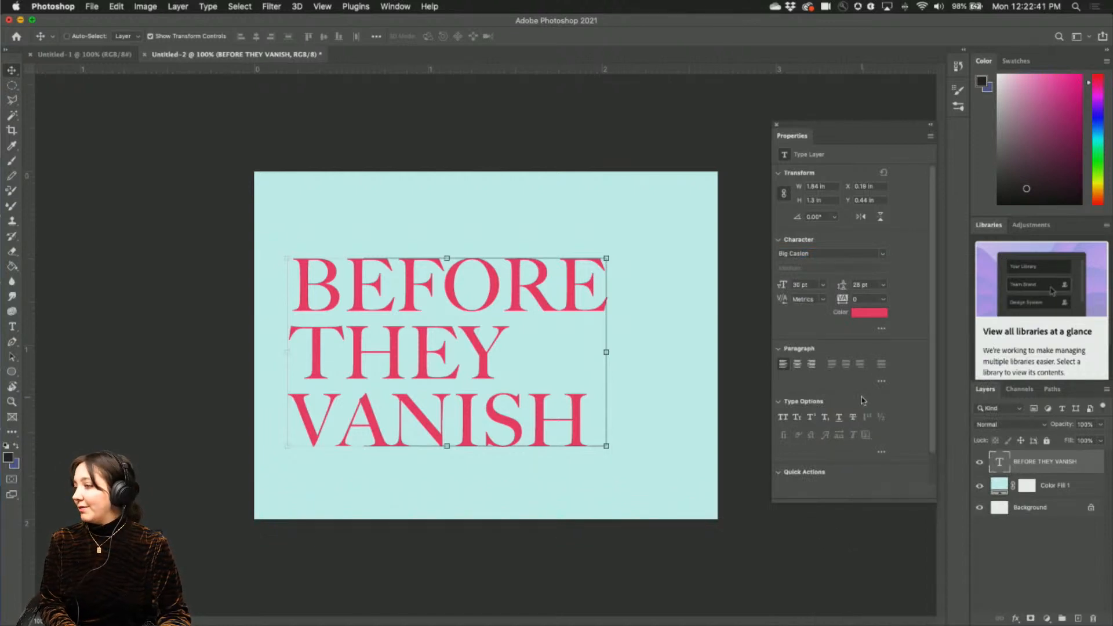
{"action": "mouse_move", "coordinate": [882, 327]}
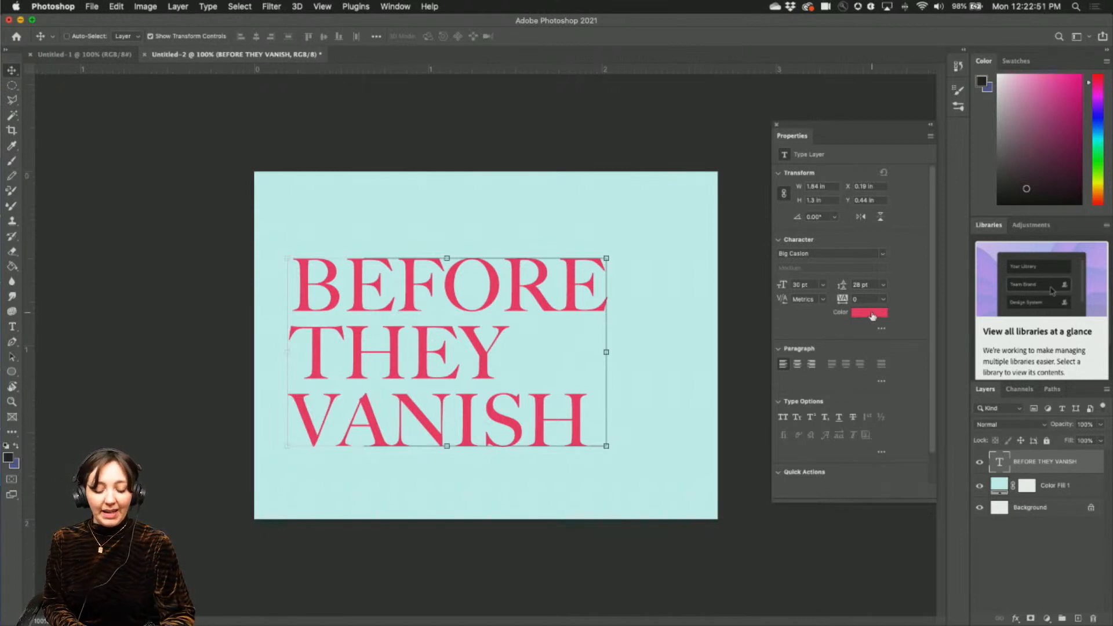
{"action": "mouse_move", "coordinate": [849, 284]}
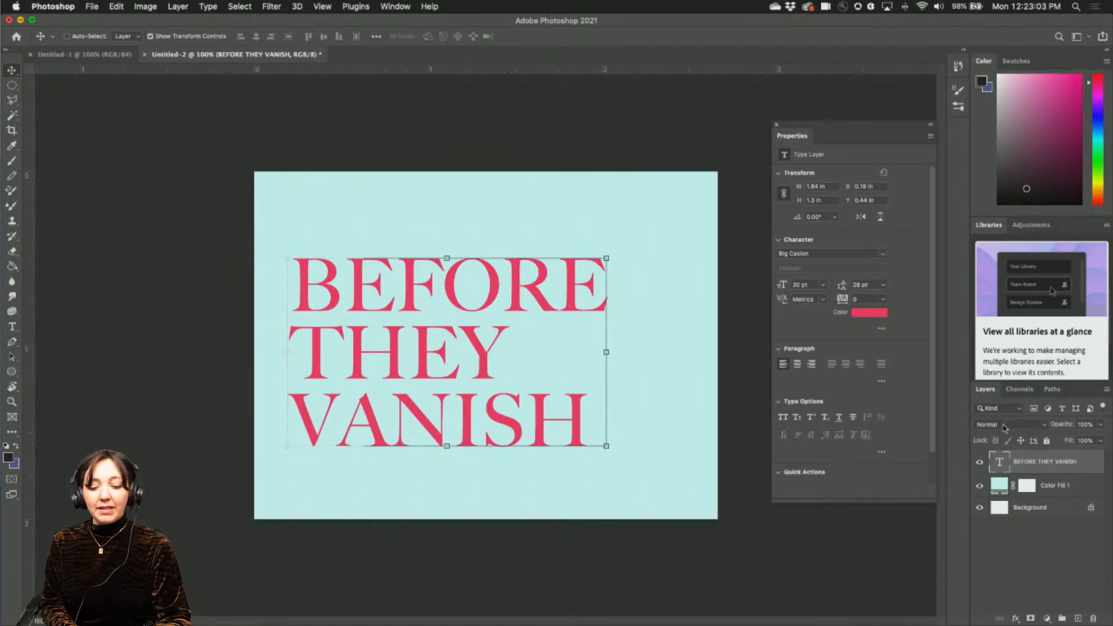
{"action": "mouse_move", "coordinate": [987, 424]}
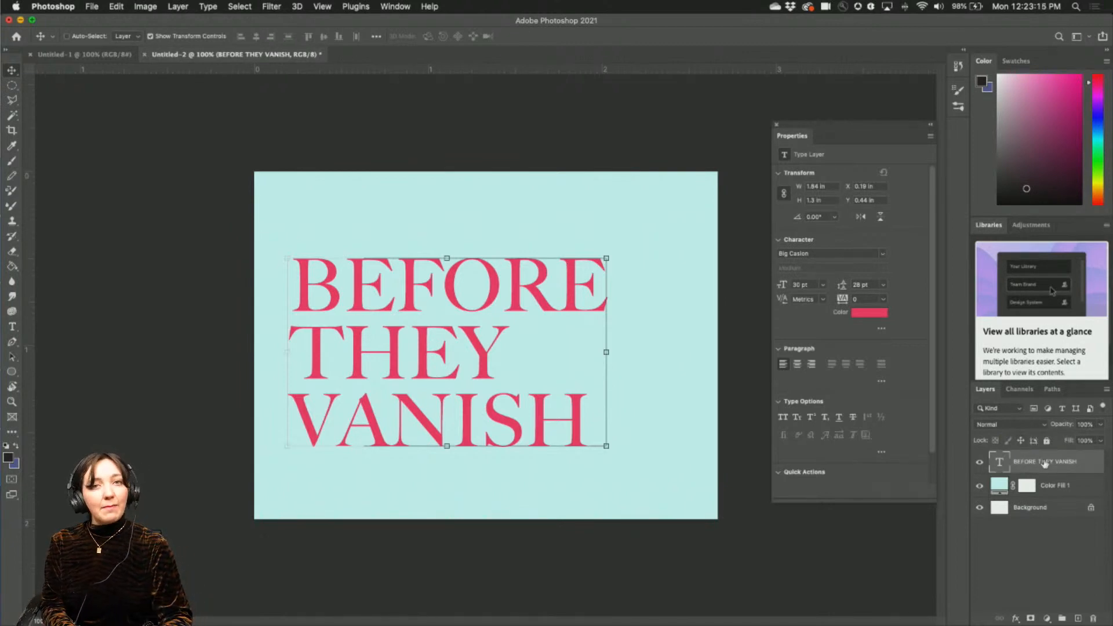
{"action": "left_click", "coordinate": [1000, 424]}
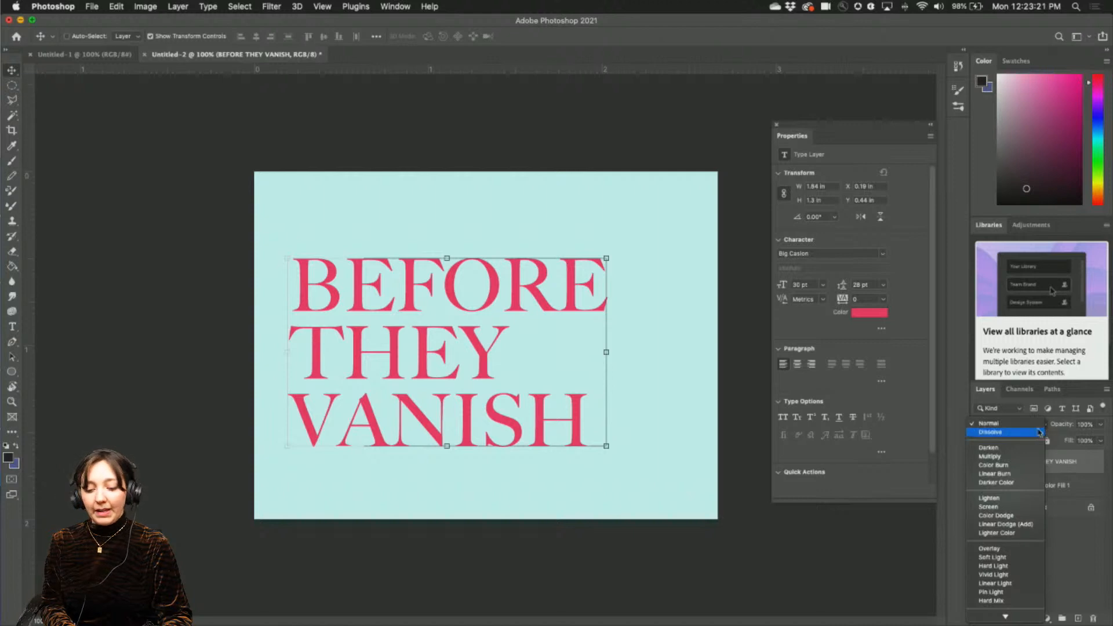
{"action": "mouse_move", "coordinate": [997, 482]}
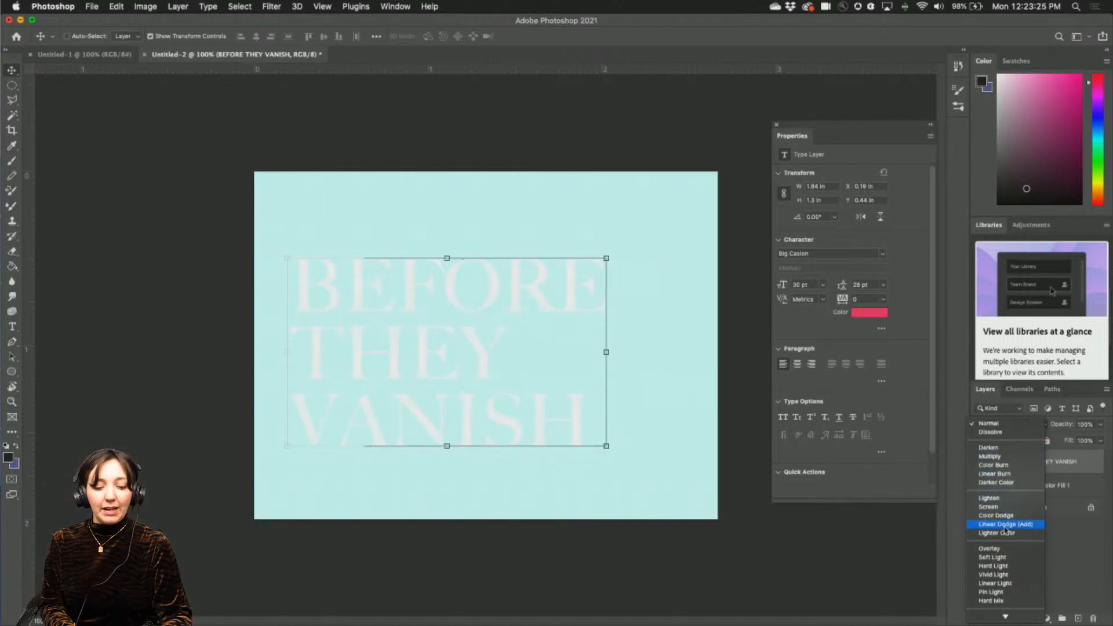
- Preview Linear Dodge, Screen, Lighten and Darker Color, then set the title layer to Multiply
{"action": "left_click", "coordinate": [995, 583]}
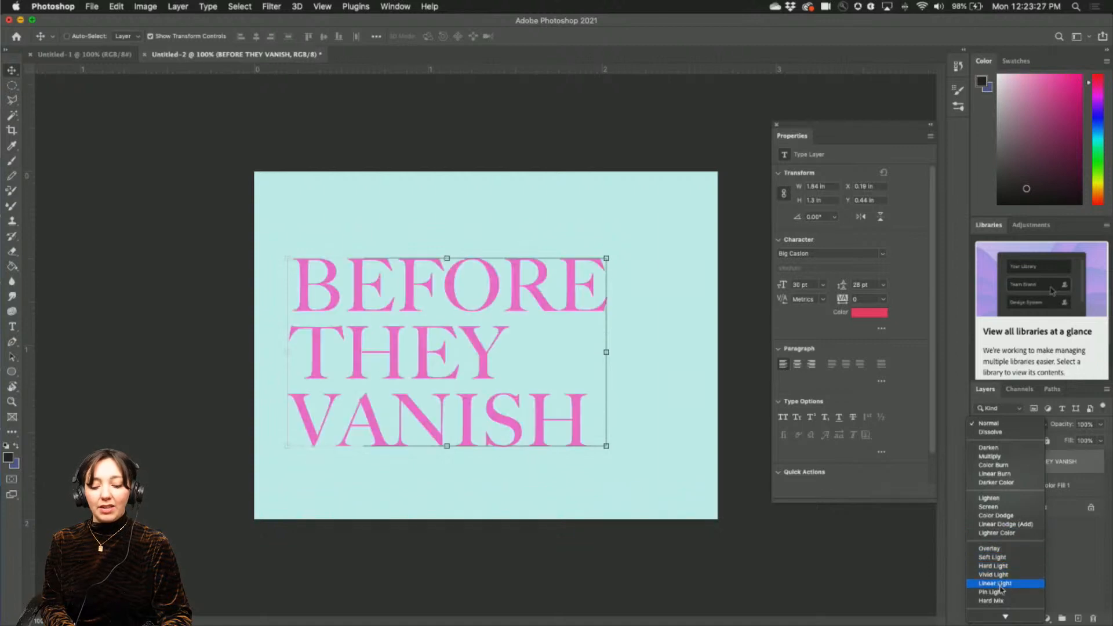
{"action": "left_click", "coordinate": [988, 506]}
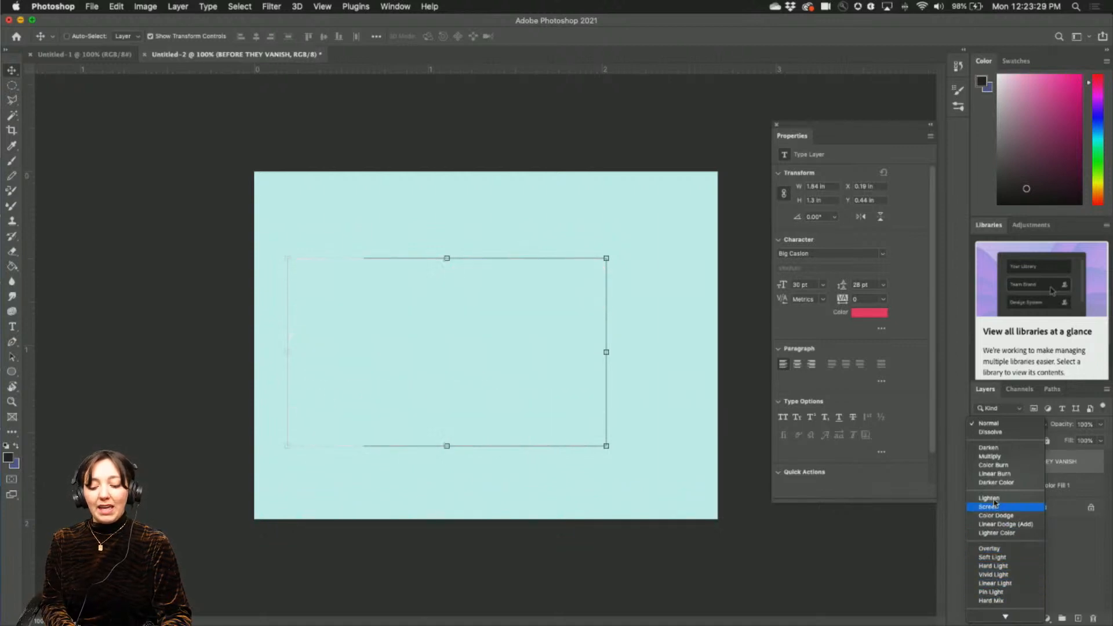
{"action": "left_click", "coordinate": [989, 498]}
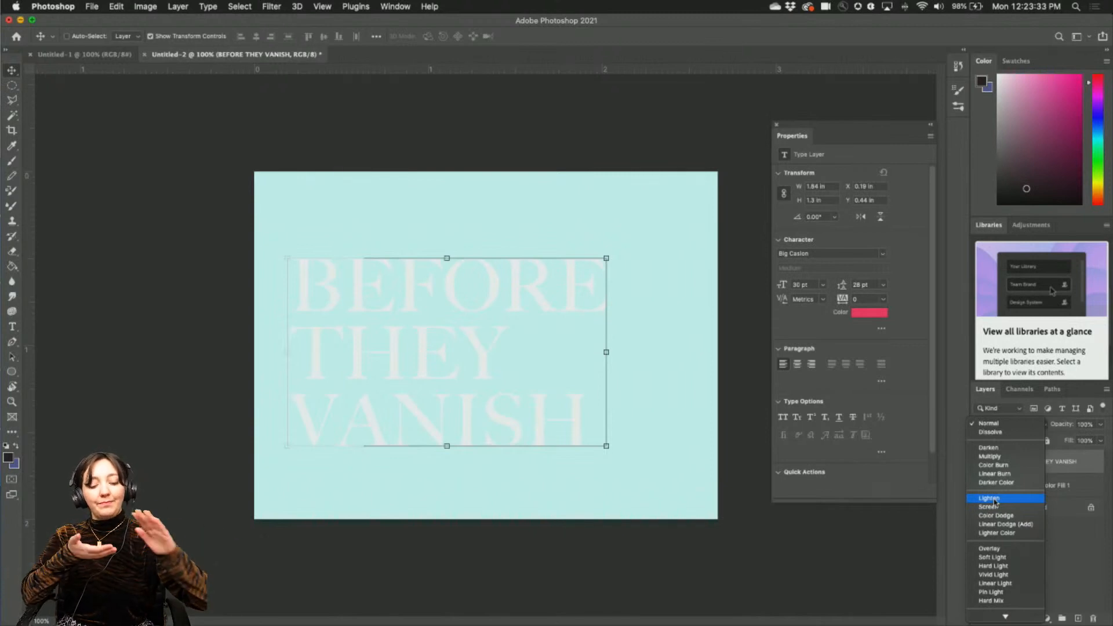
{"action": "left_click", "coordinate": [997, 483]}
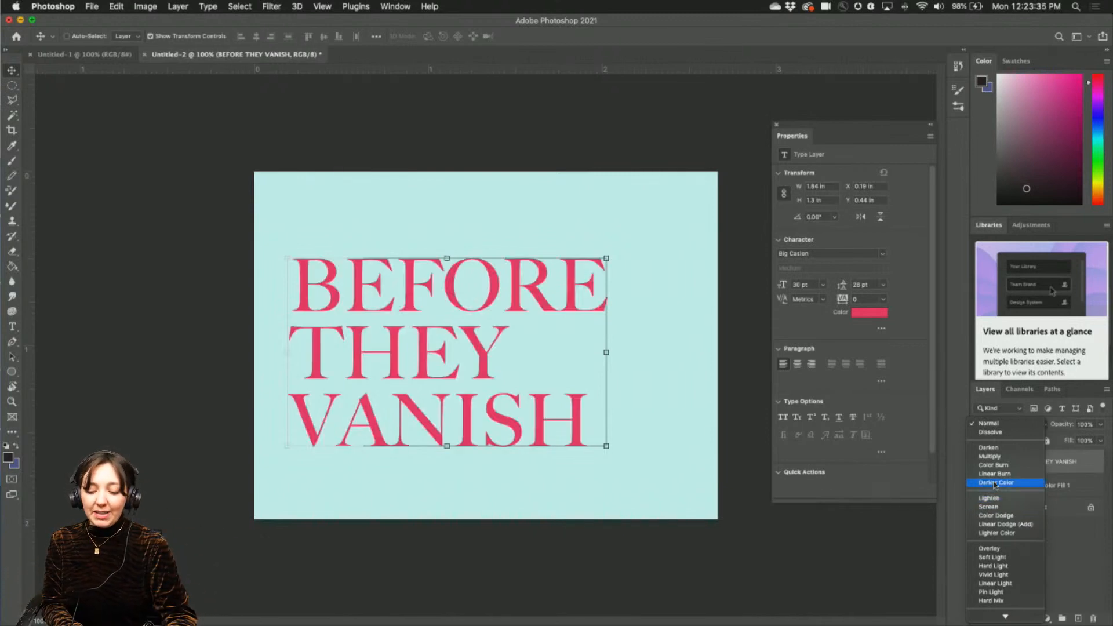
{"action": "left_click", "coordinate": [994, 465]}
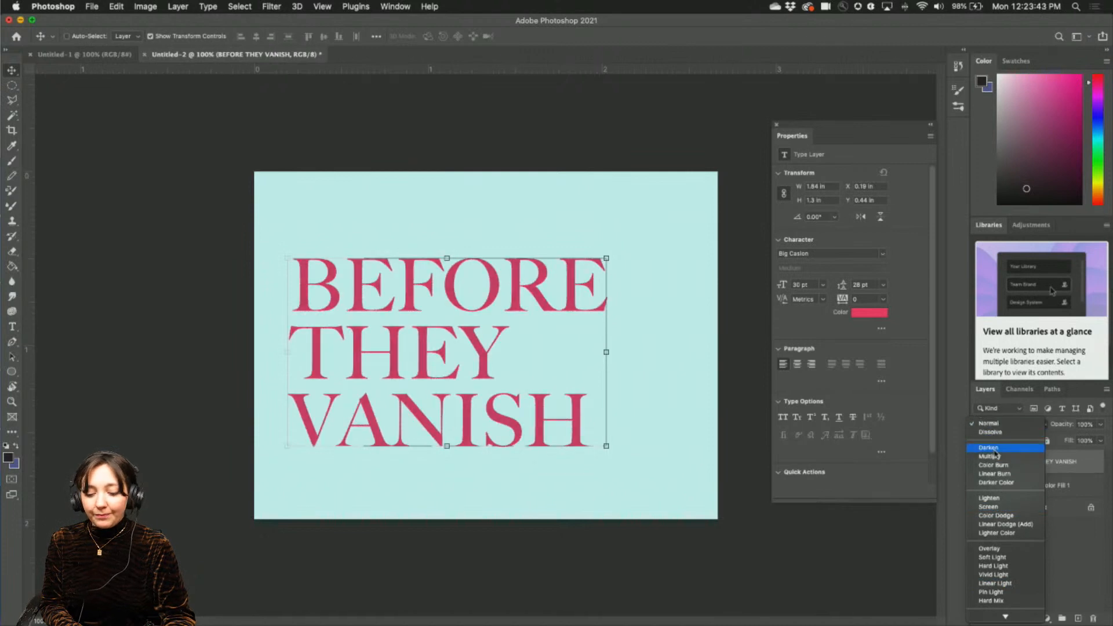
{"action": "left_click", "coordinate": [994, 456]}
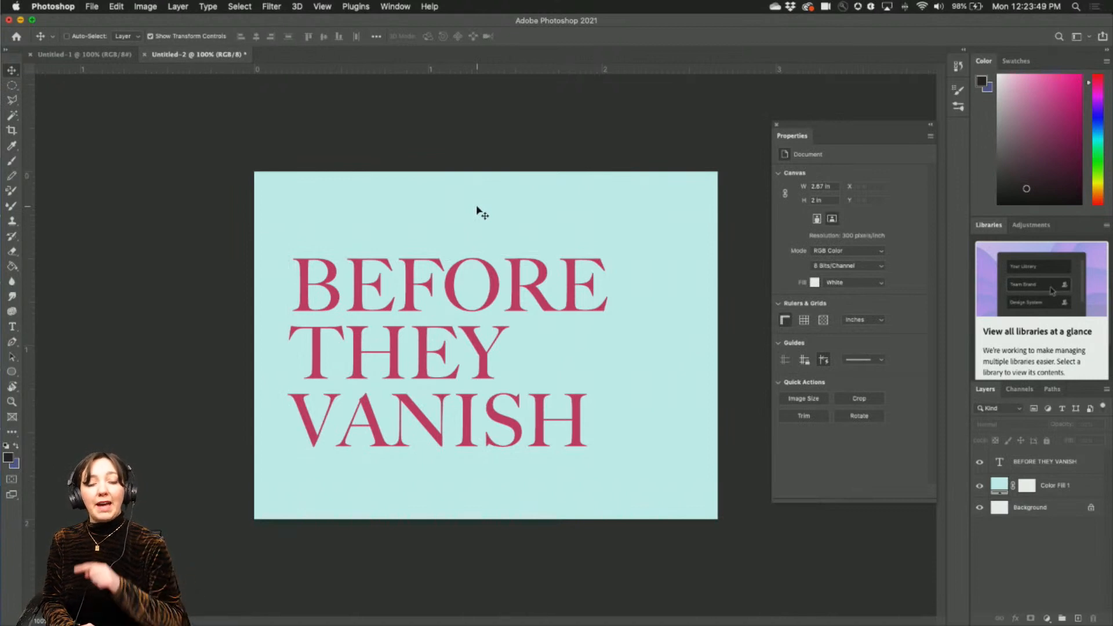
- Begin saving the finished stamp cover from the File menu
{"action": "left_click", "coordinate": [91, 7]}
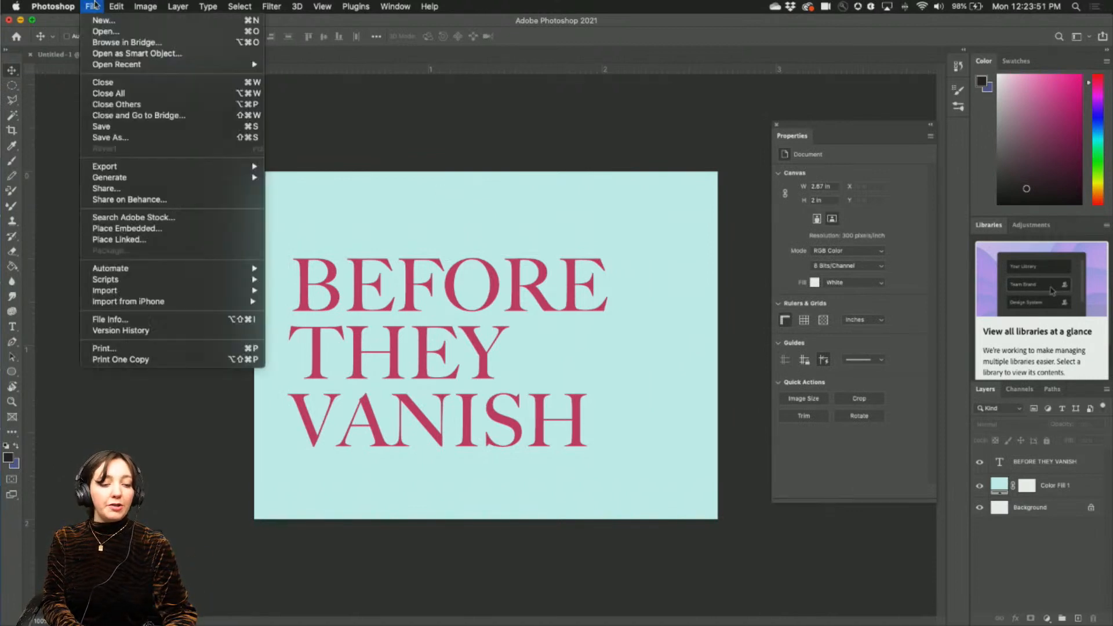
{"action": "mouse_move", "coordinate": [101, 126]}
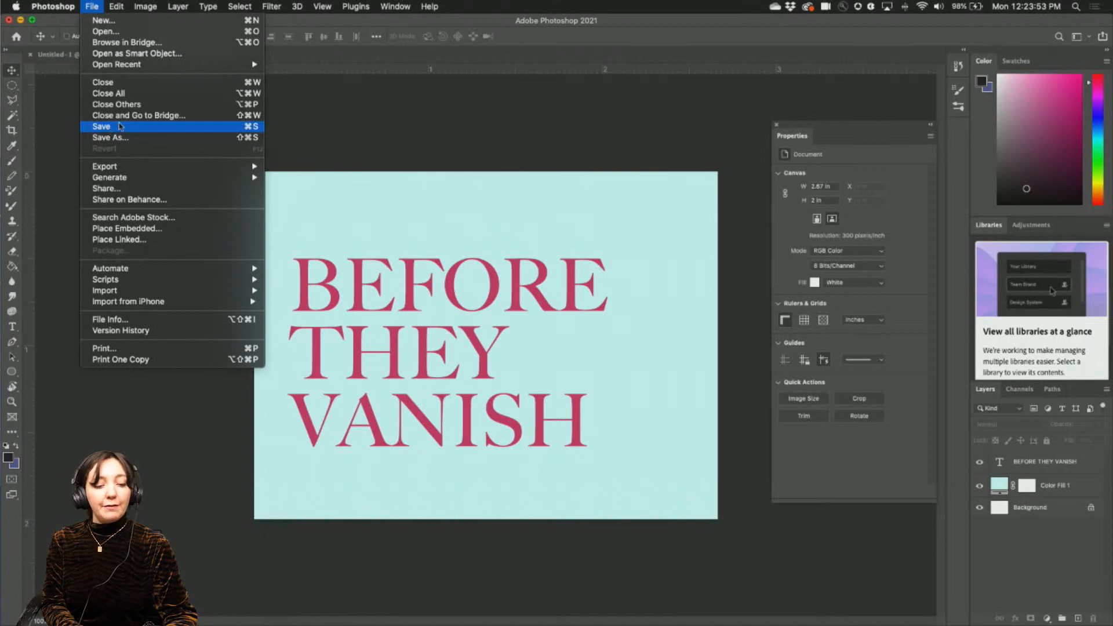